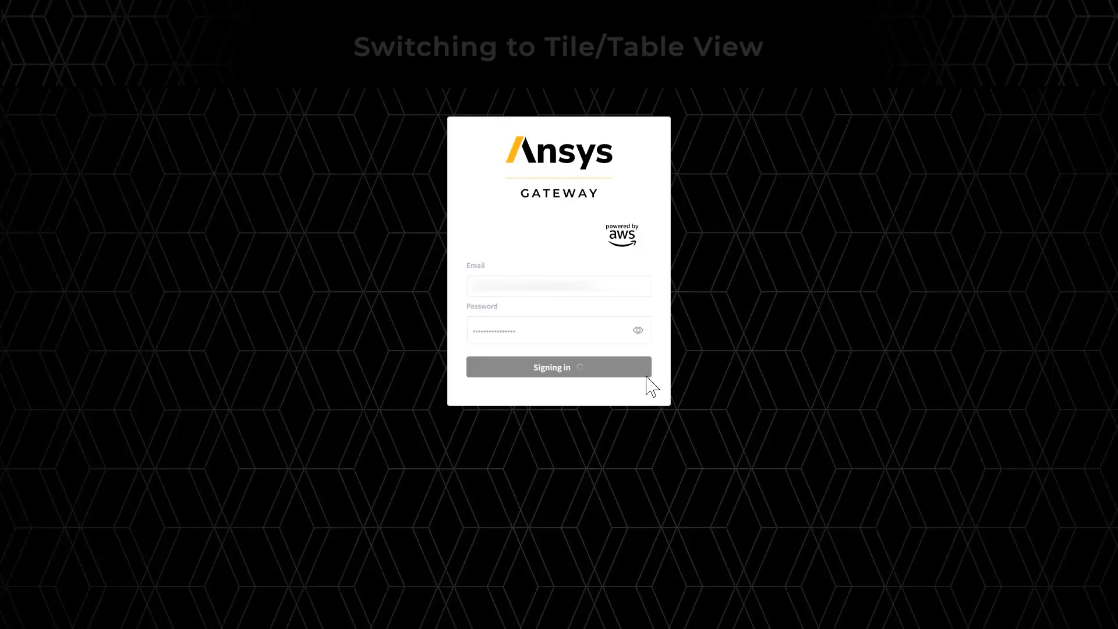
Sign in to Ansys Gateway so the My workspace dashboard of project spaces appears.
{"action": "left_click", "coordinate": [558, 367]}
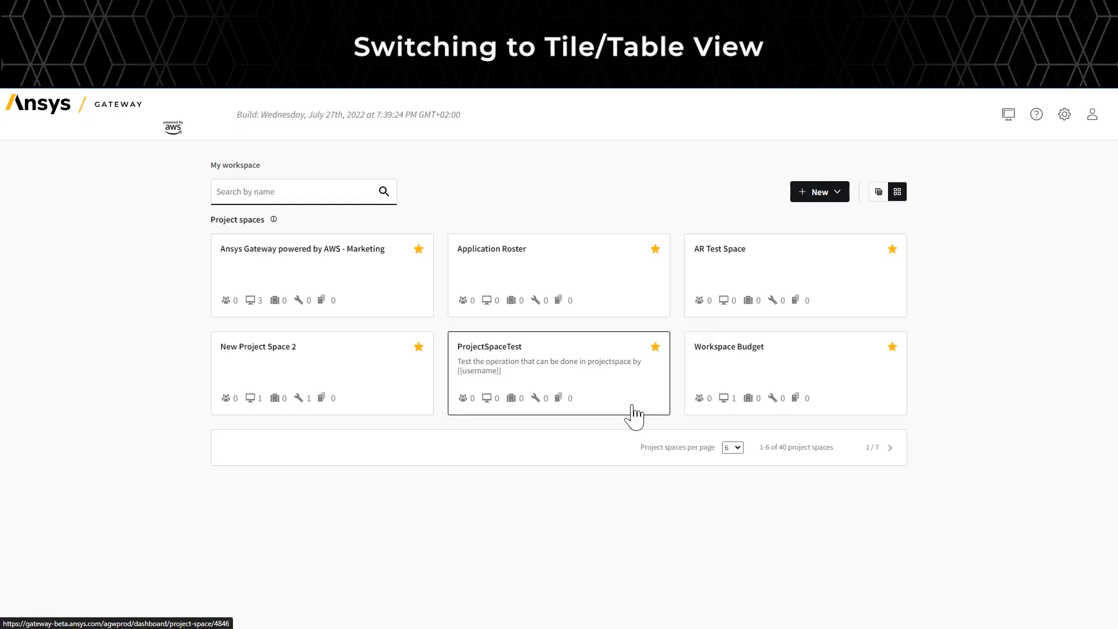
{"action": "mouse_move", "coordinate": [401, 386]}
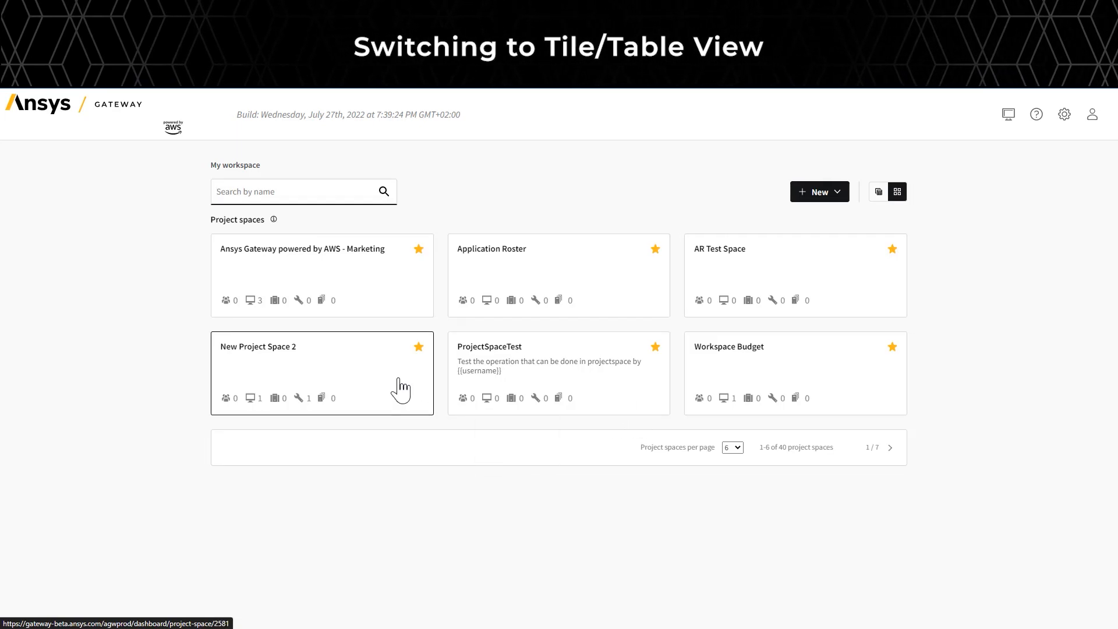
{"action": "mouse_move", "coordinate": [806, 384]}
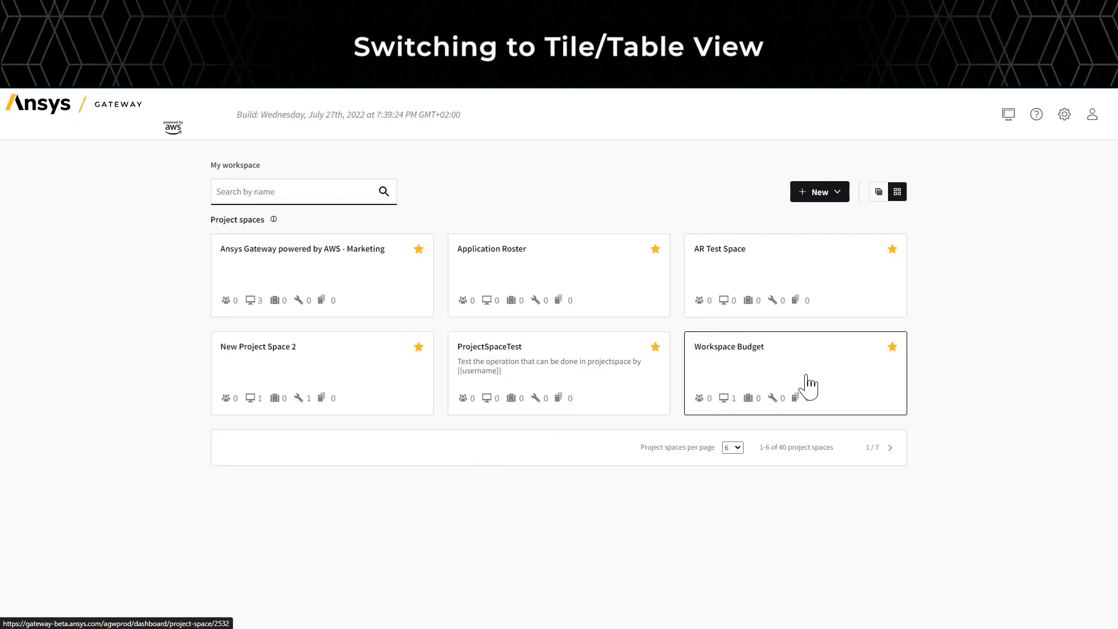
{"action": "mouse_move", "coordinate": [830, 386]}
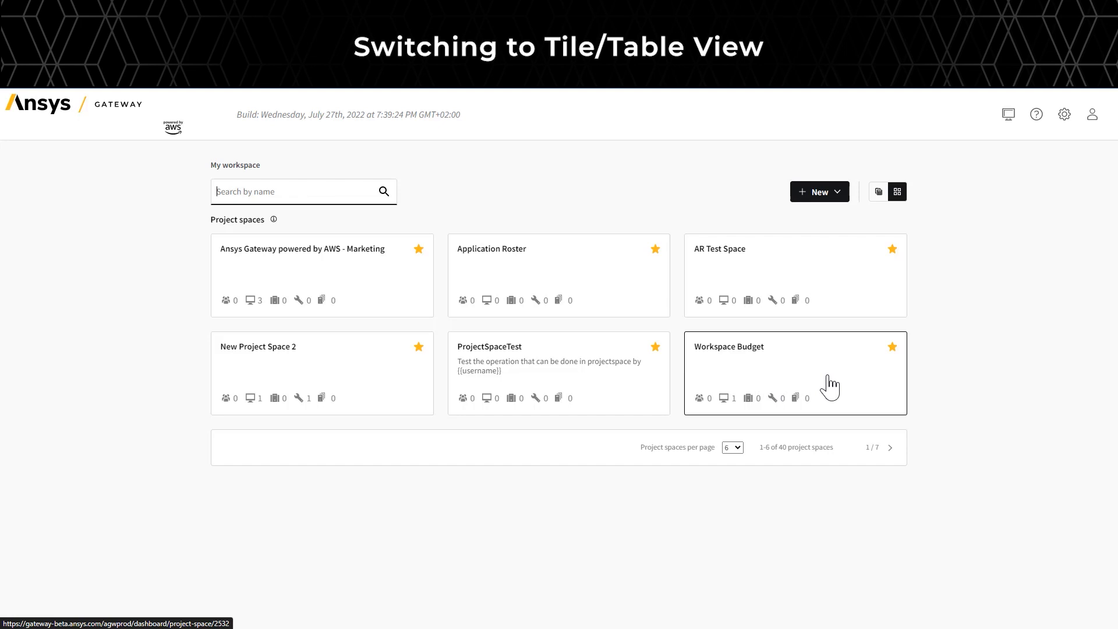
{"action": "mouse_move", "coordinate": [871, 278]}
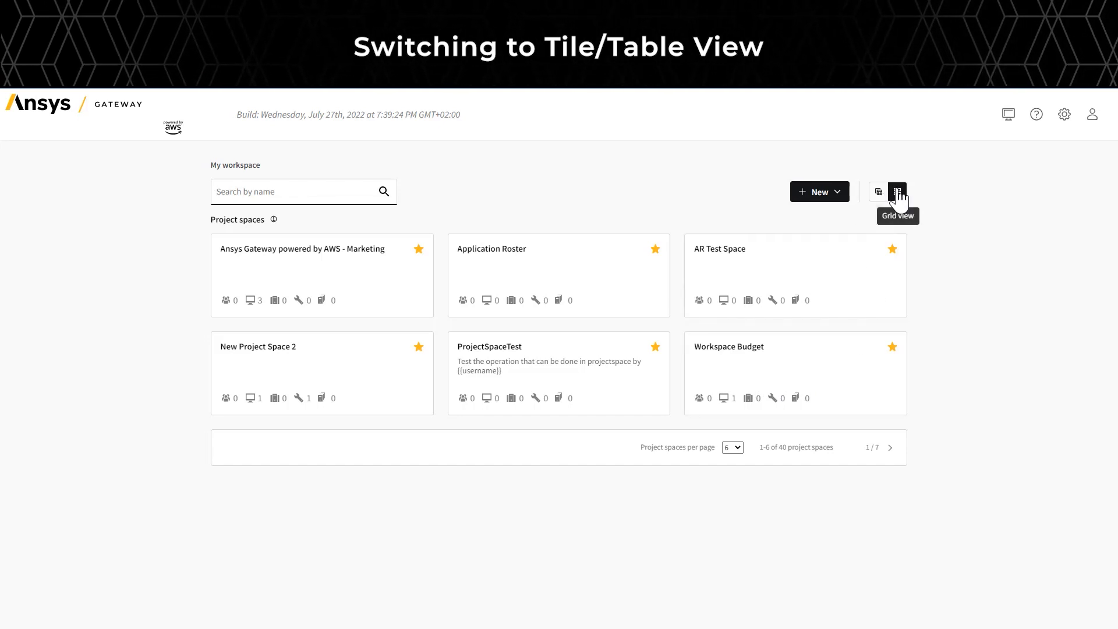
{"action": "mouse_move", "coordinate": [879, 191]}
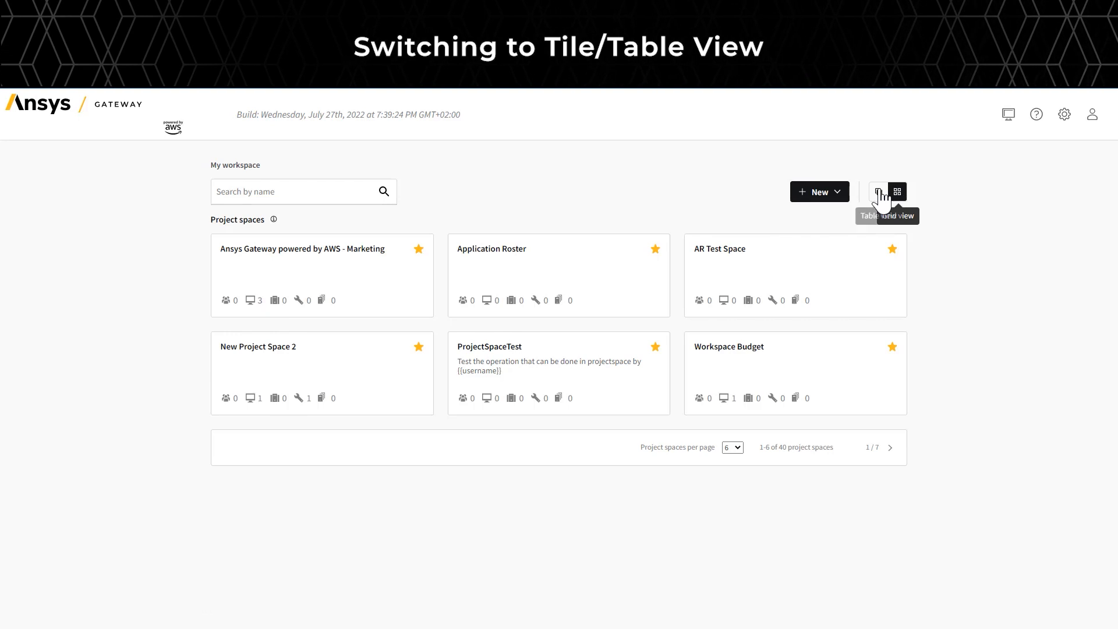
{"action": "left_click", "coordinate": [879, 191]}
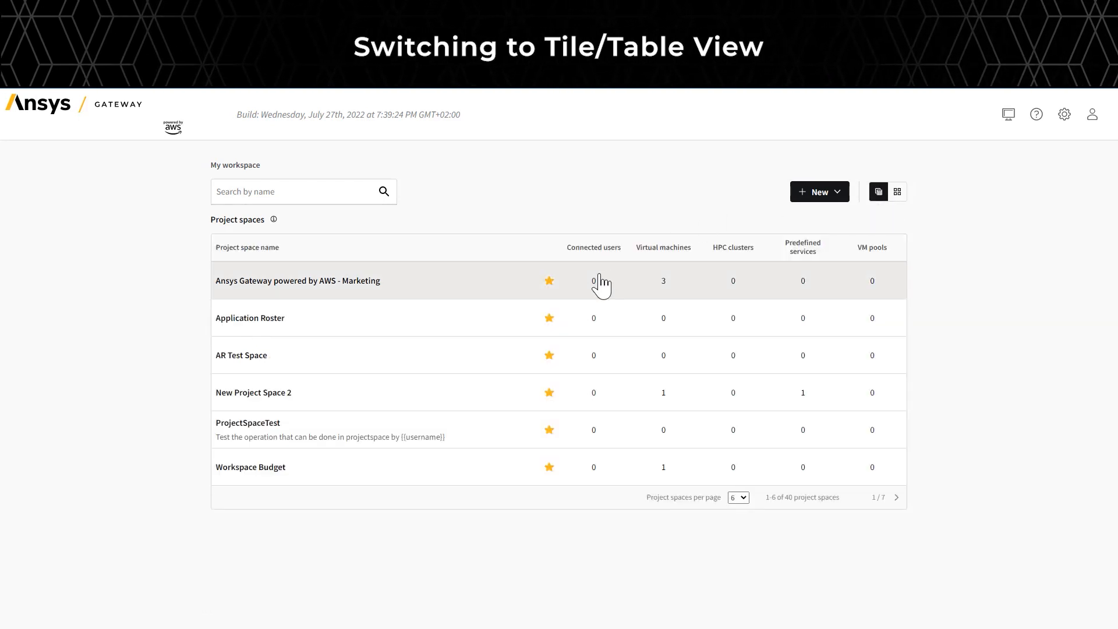
{"action": "mouse_move", "coordinate": [731, 298]}
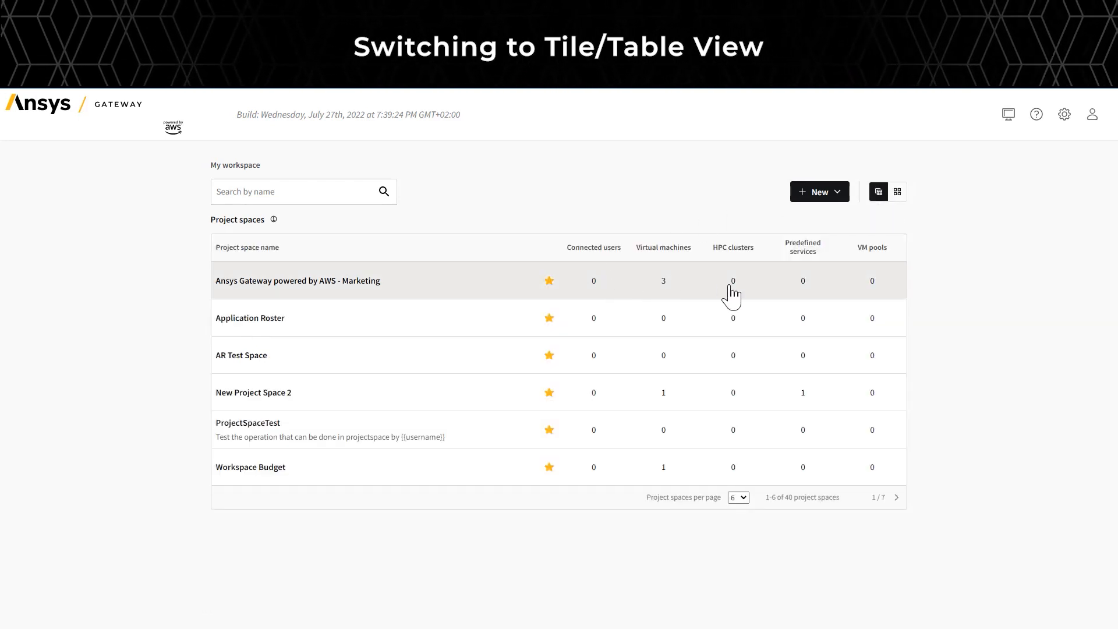
{"action": "mouse_move", "coordinate": [784, 285]}
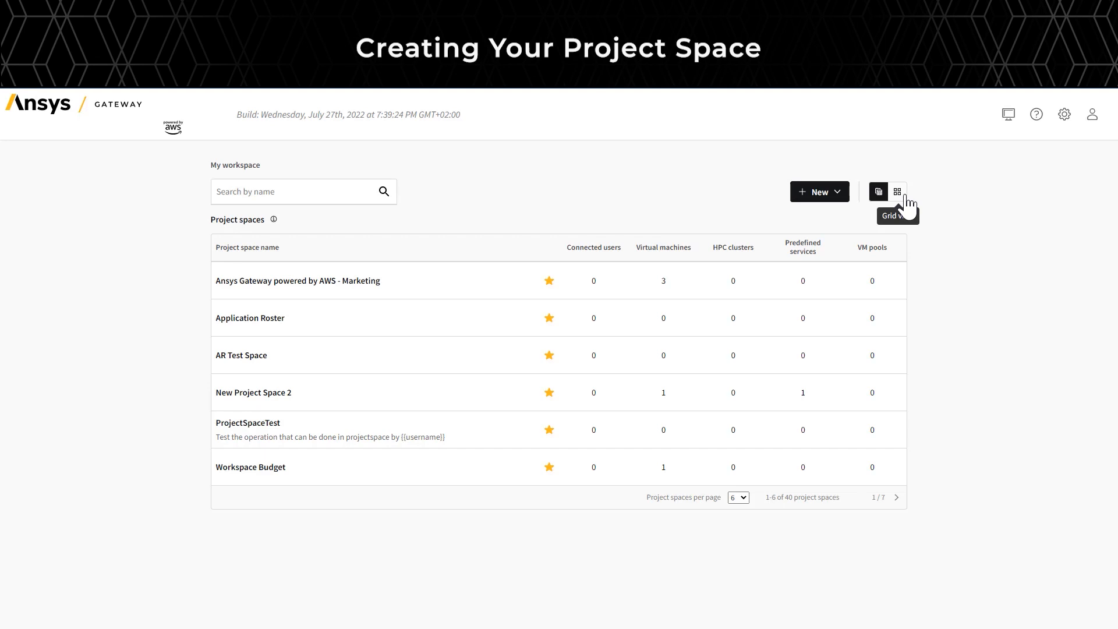
{"action": "left_click", "coordinate": [897, 191]}
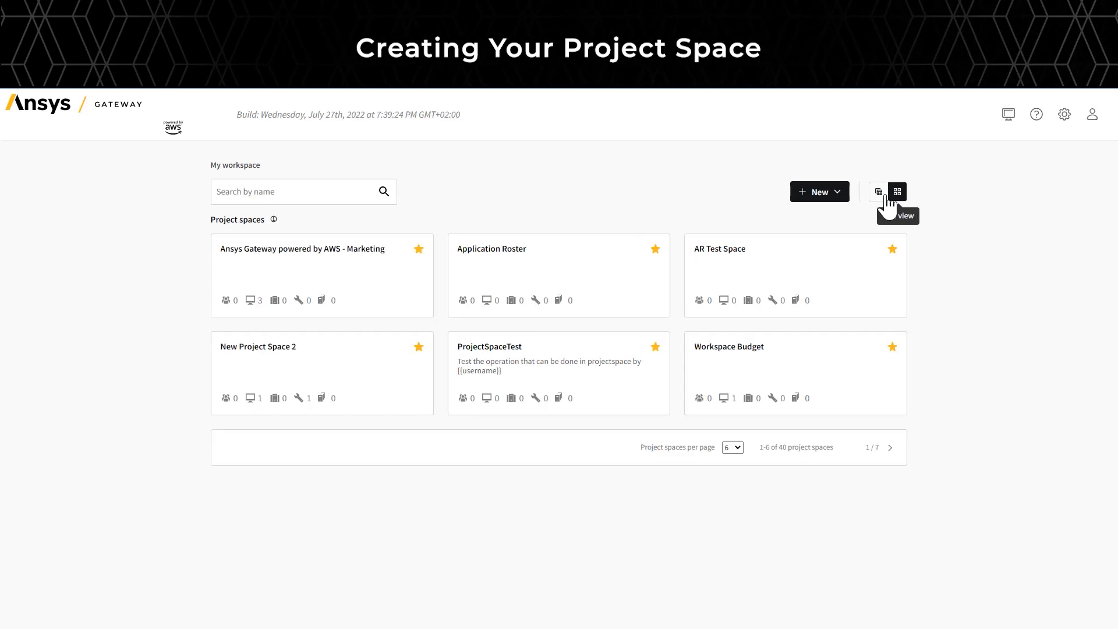
Start a new project space named 'New Project Space' and reach the no-user shutdown timer choices.
{"action": "left_click", "coordinate": [819, 191]}
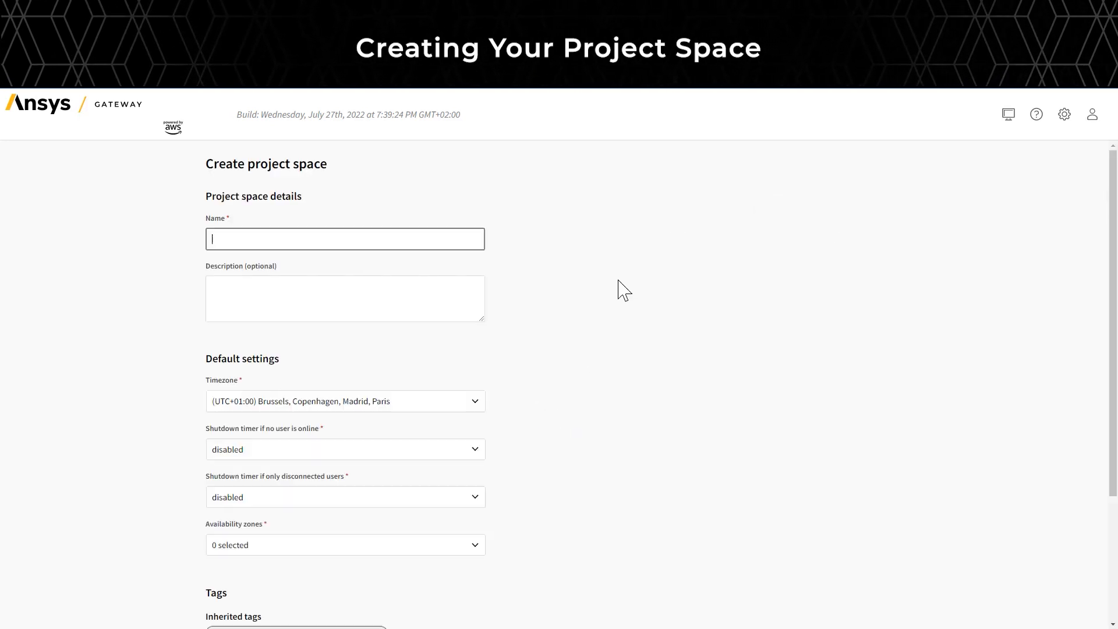
{"action": "mouse_move", "coordinate": [485, 268]}
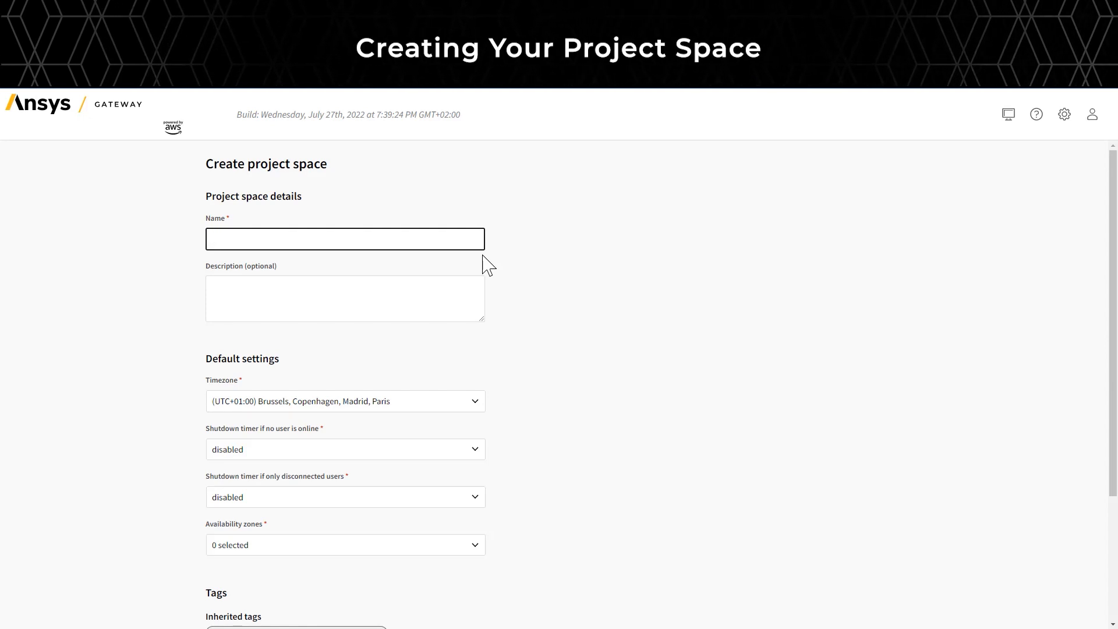
{"action": "type", "text": "New Project Space"}
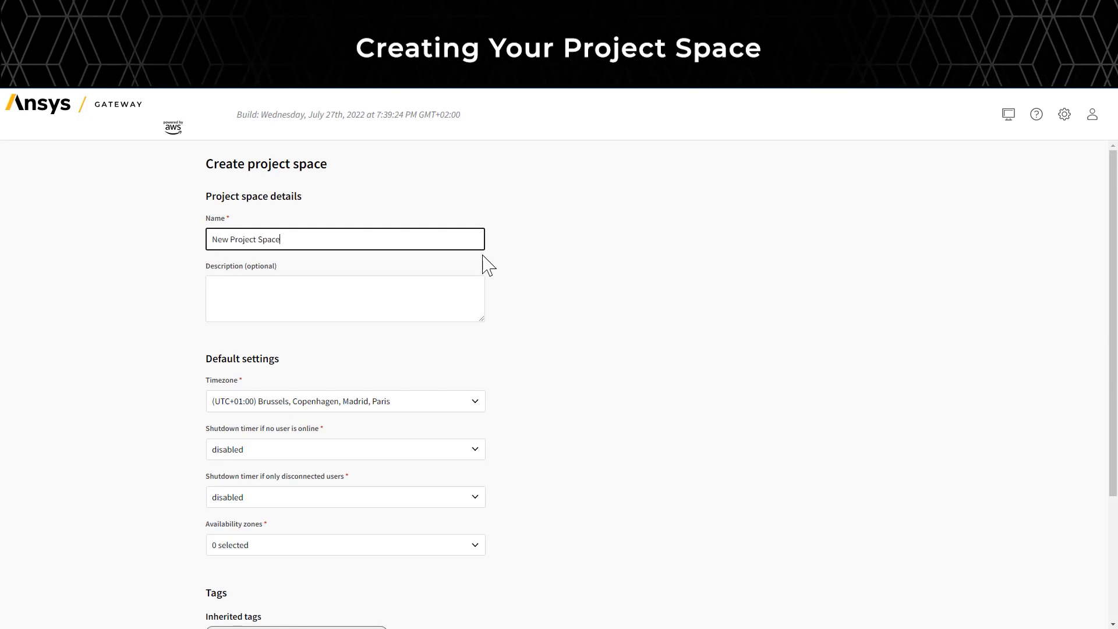
{"action": "mouse_move", "coordinate": [269, 417]}
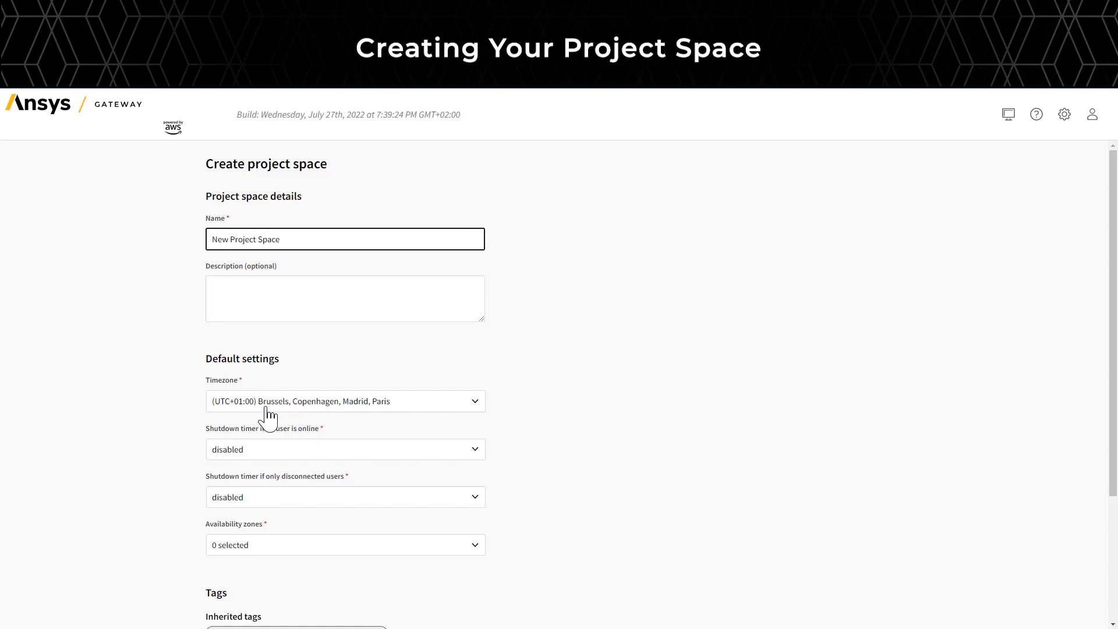
{"action": "left_click", "coordinate": [345, 401]}
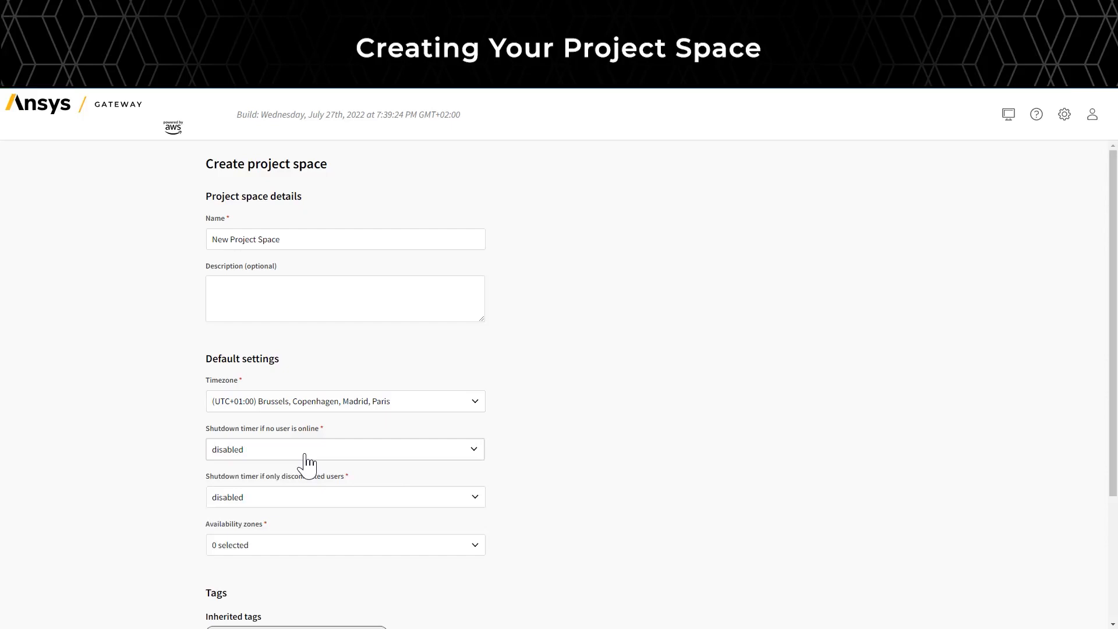
{"action": "left_click", "coordinate": [345, 449]}
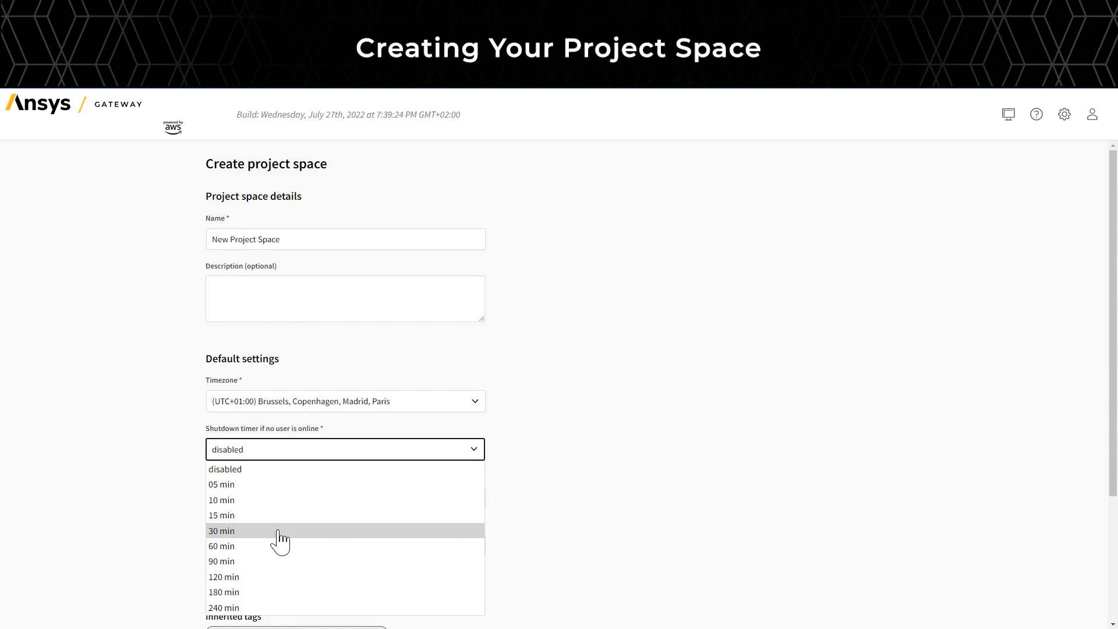
Set both shutdown timers to 30 min, choose the availability zones and create the project space.
{"action": "left_click", "coordinate": [222, 532]}
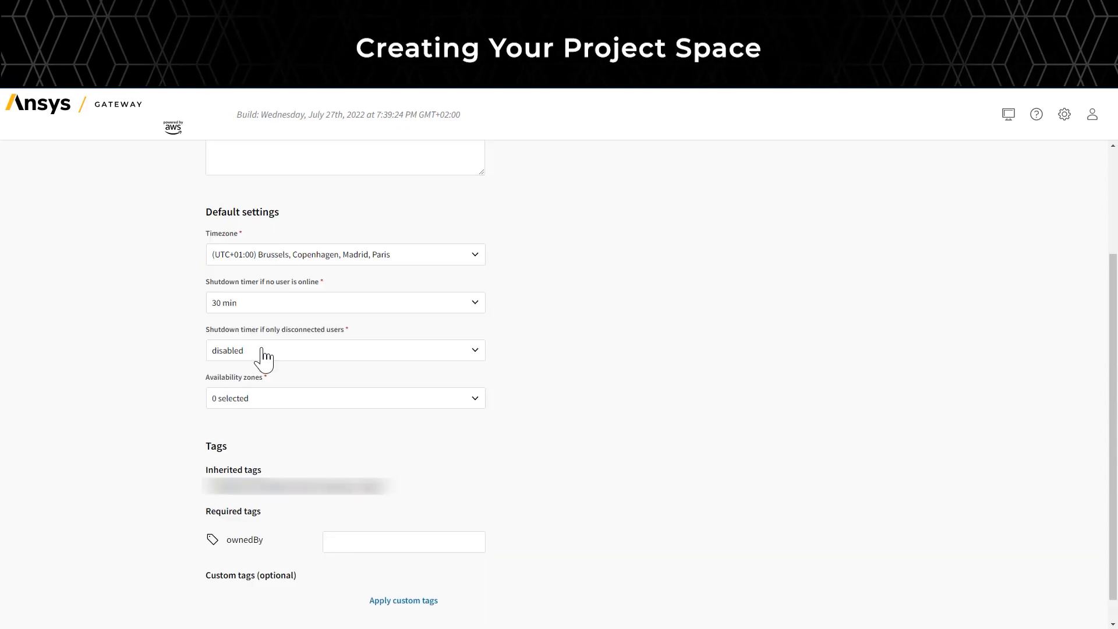
{"action": "left_click", "coordinate": [344, 351]}
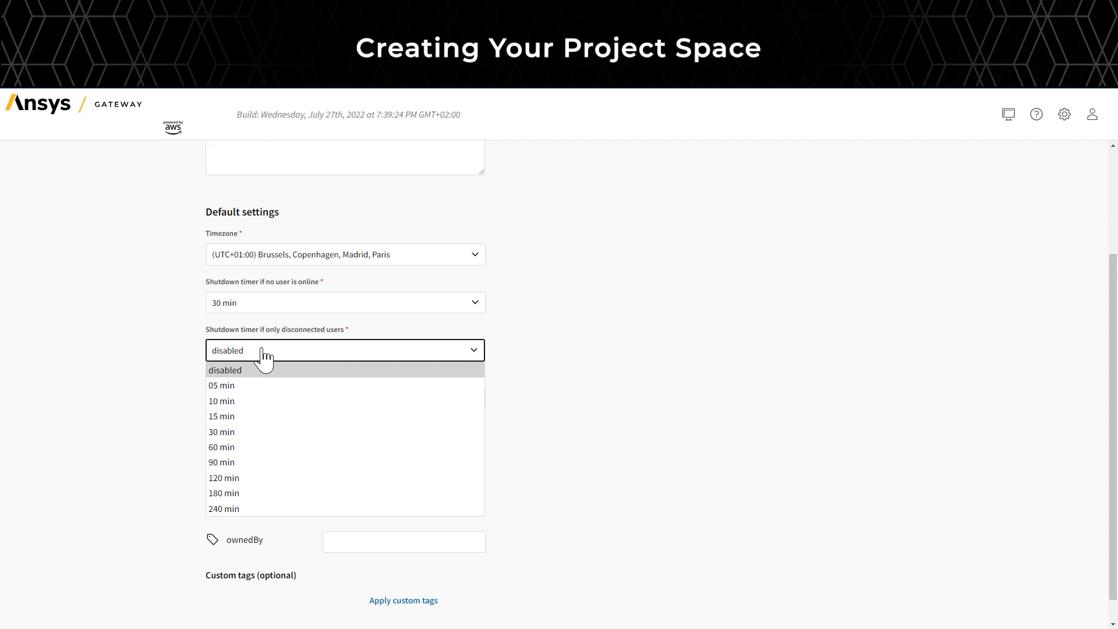
{"action": "mouse_move", "coordinate": [254, 432]}
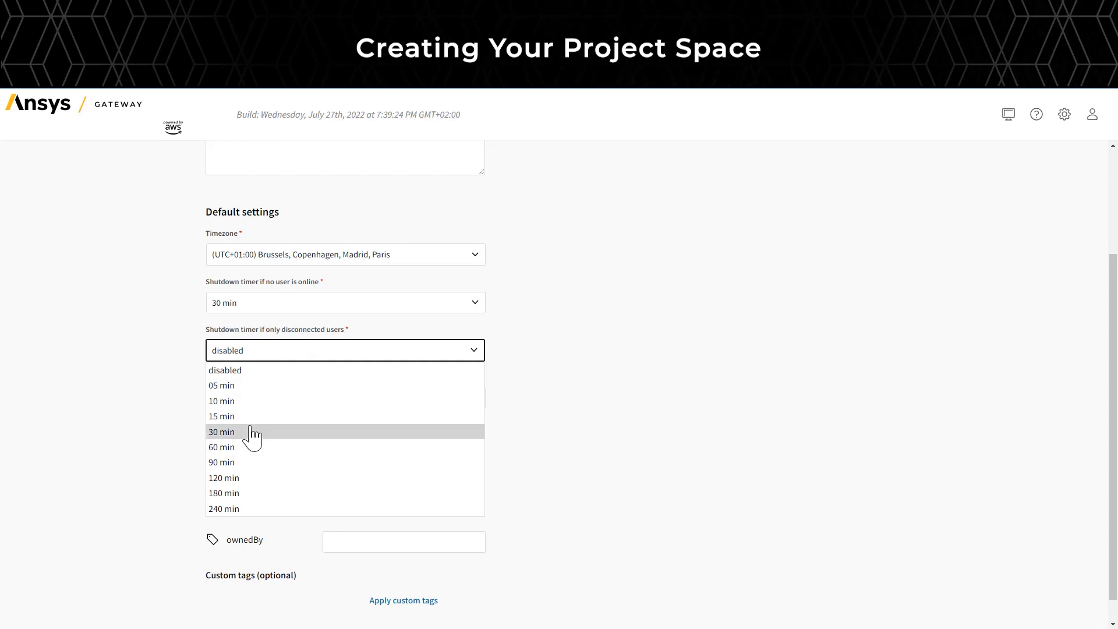
{"action": "left_click", "coordinate": [222, 431]}
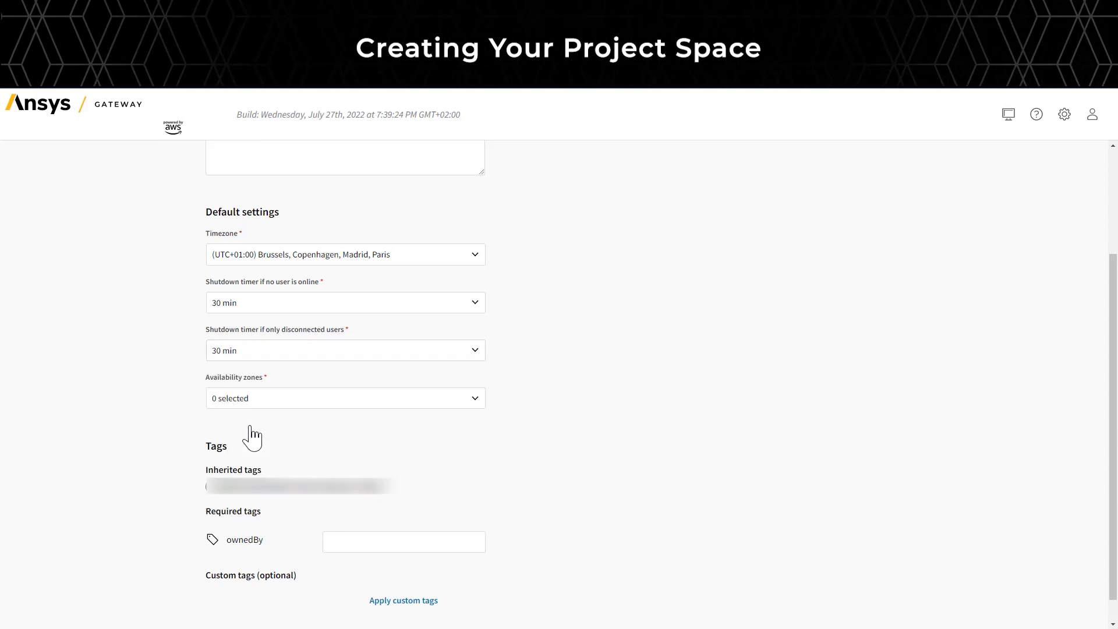
{"action": "left_click", "coordinate": [345, 399]}
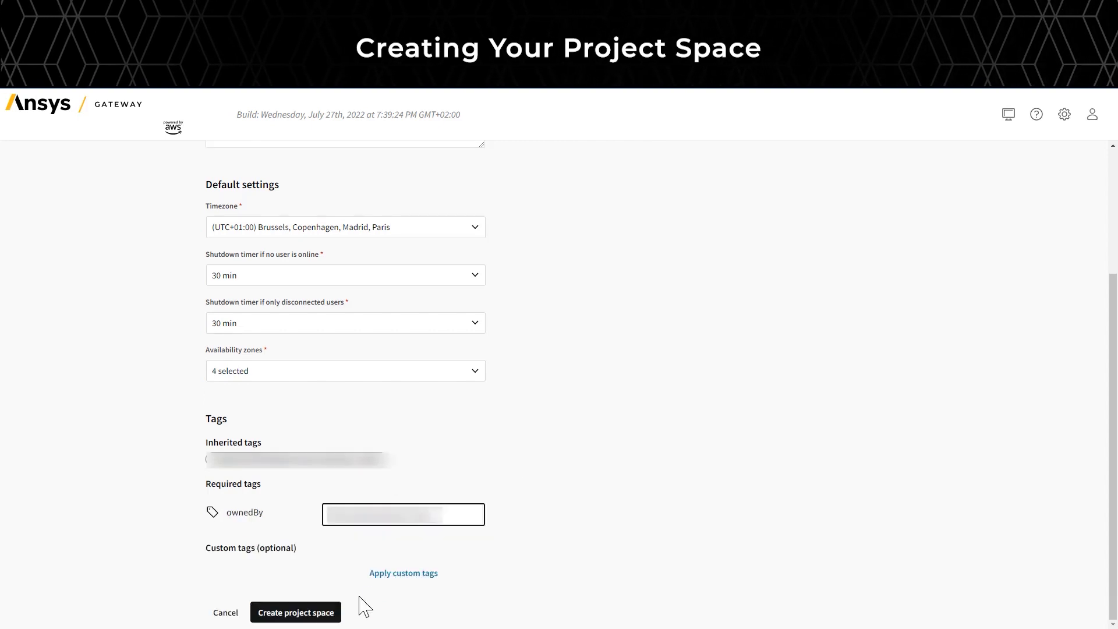
{"action": "left_click", "coordinate": [295, 611]}
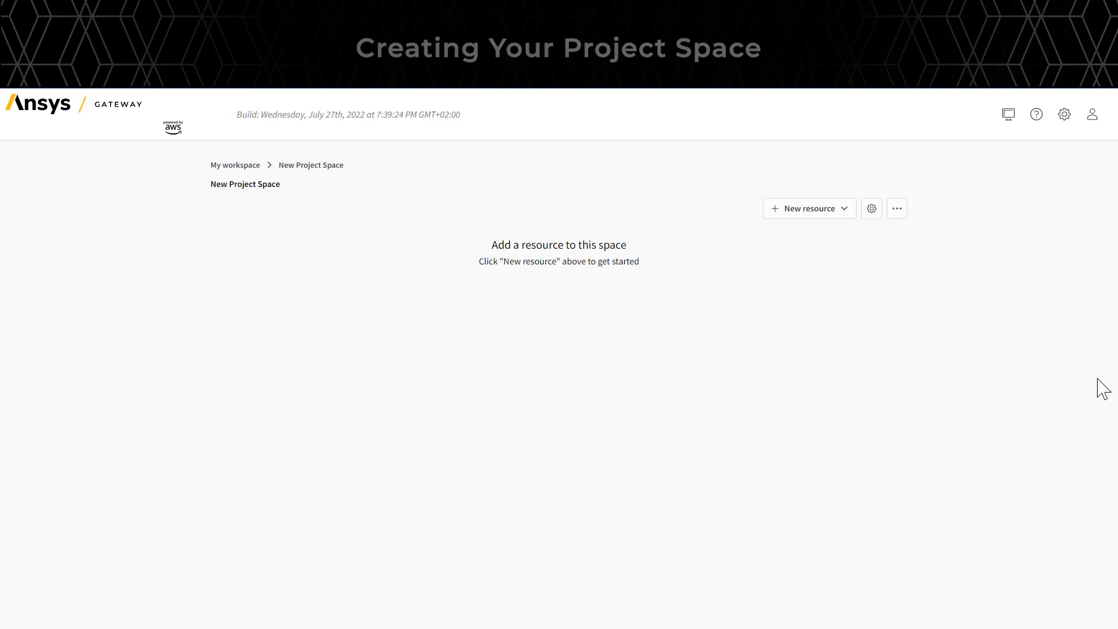
Add a virtual machine resource to New Project Space.
{"action": "left_click", "coordinate": [809, 209]}
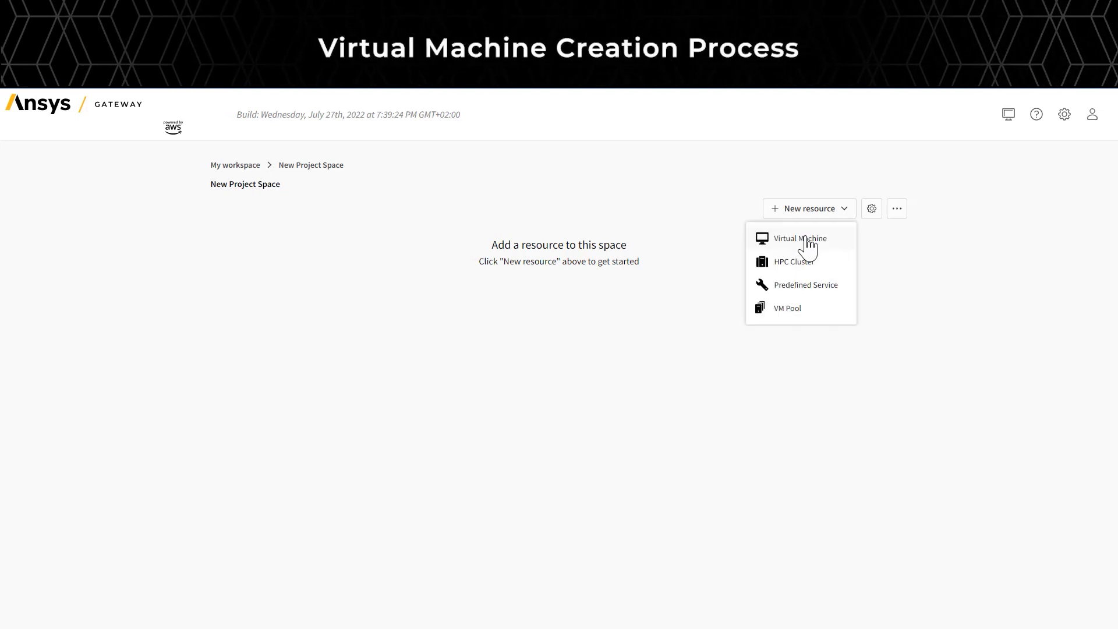
{"action": "left_click", "coordinate": [801, 237]}
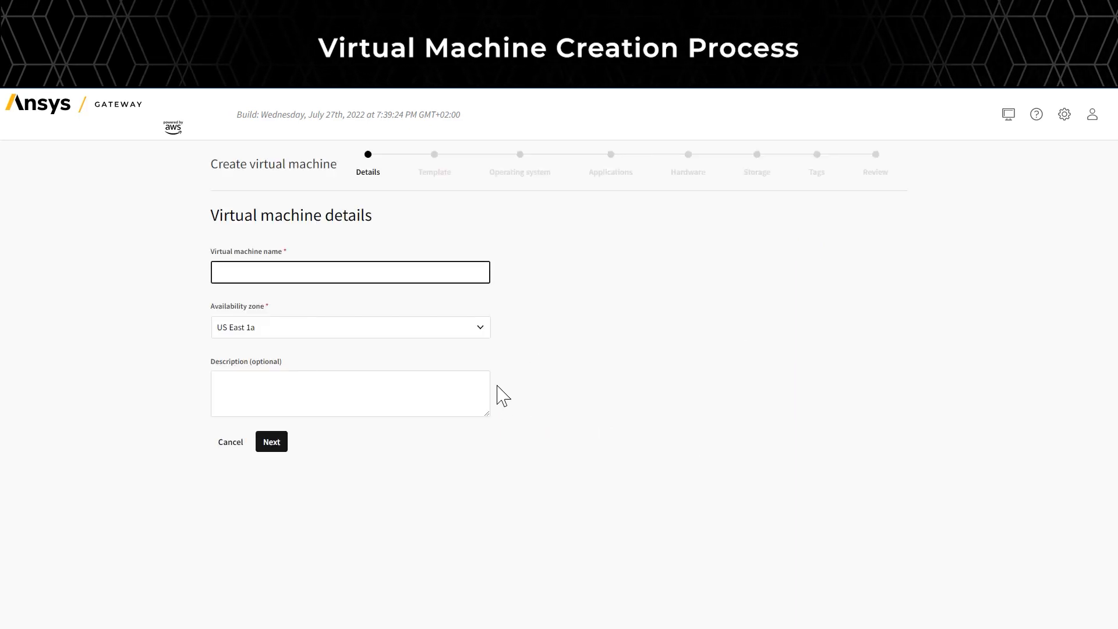
{"action": "mouse_move", "coordinate": [448, 272]}
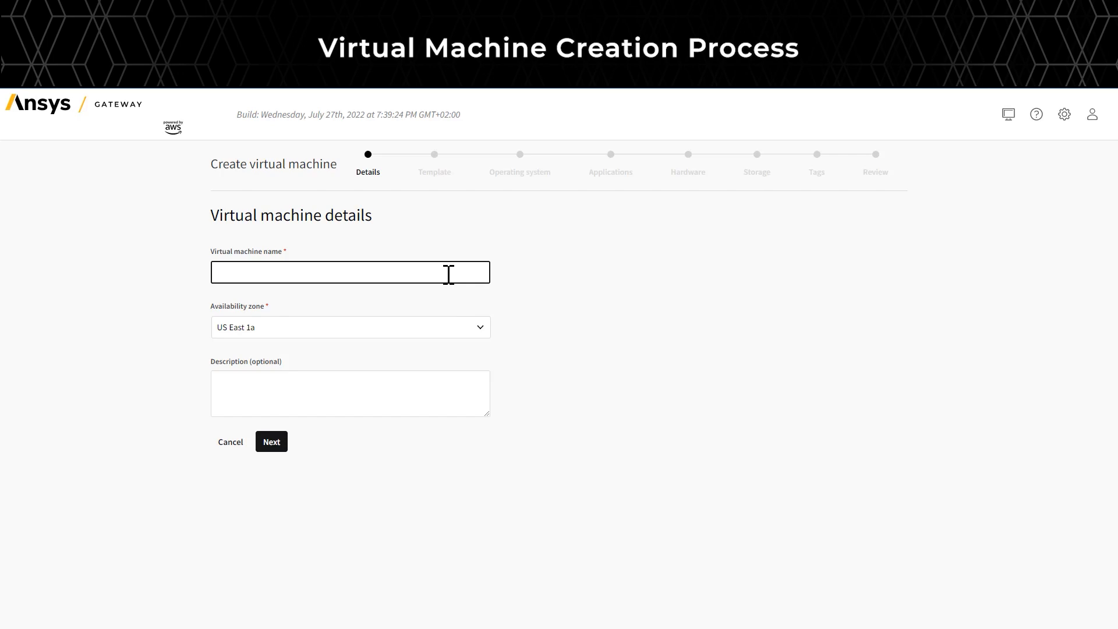
Name the VM 'Virtual Machine Windows' with description 'Mechanical Windows' and continue to templates.
{"action": "type", "text": "Virtual"}
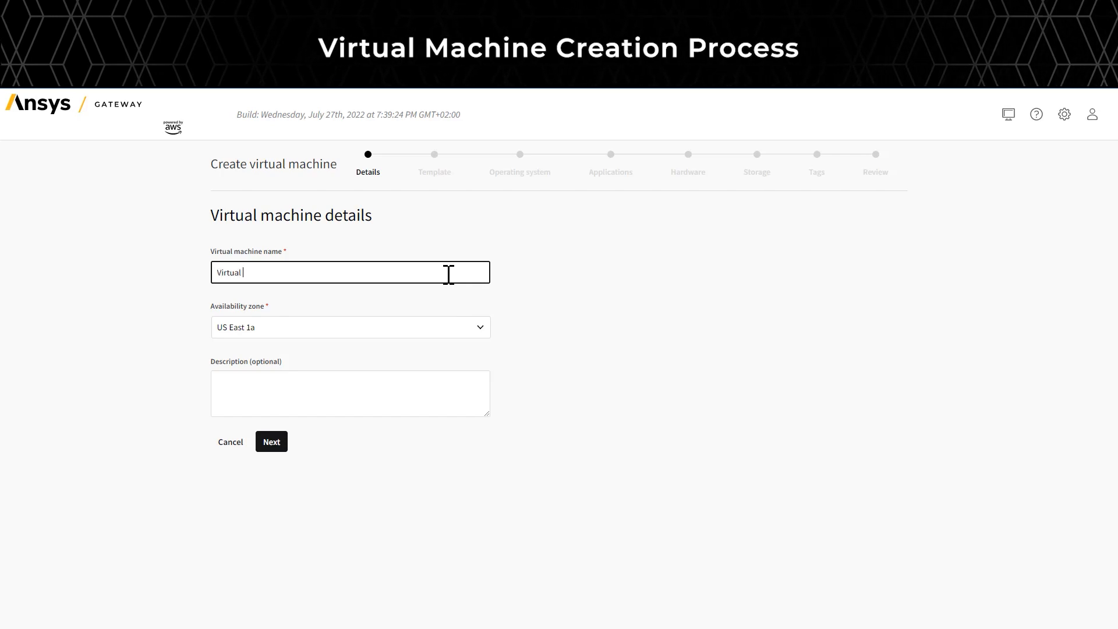
{"action": "type", "text": "Machine Window"}
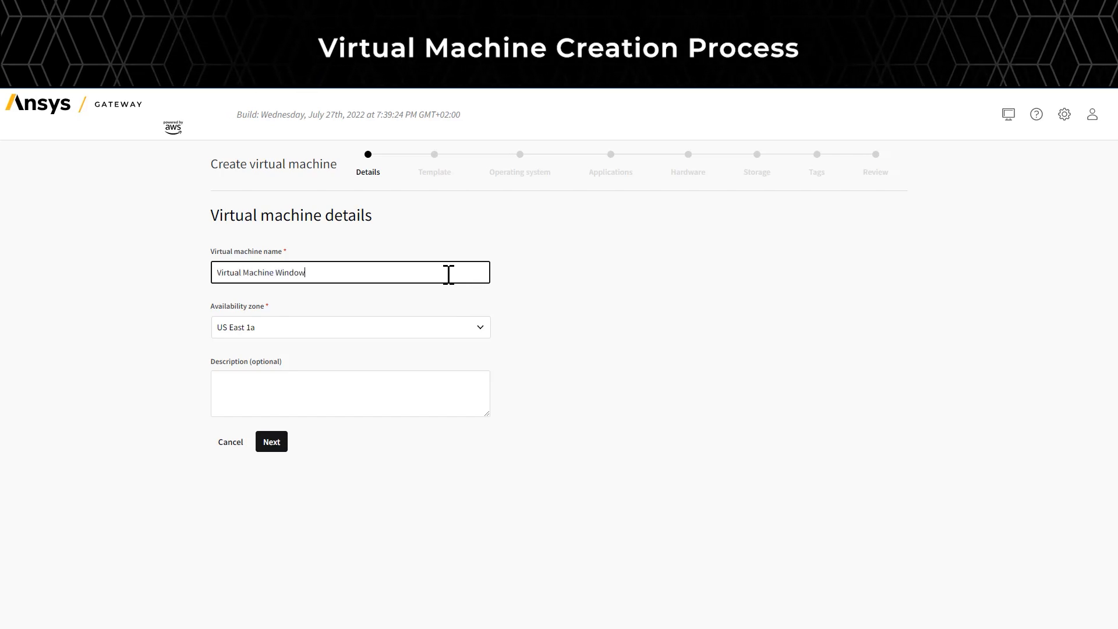
{"action": "type", "text": "s"}
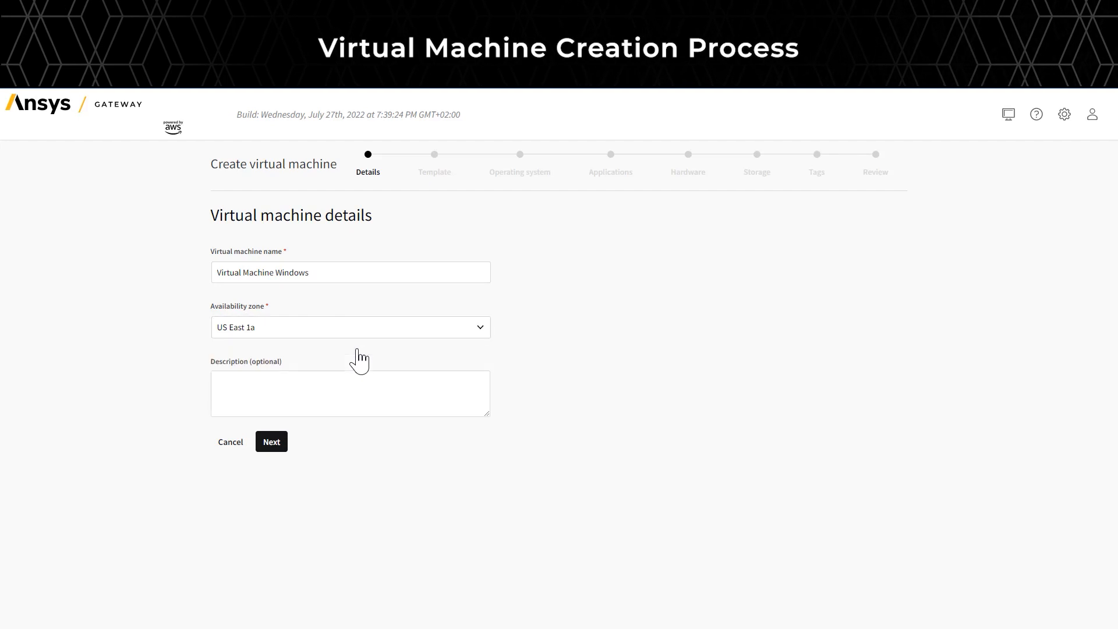
{"action": "mouse_move", "coordinate": [319, 462]}
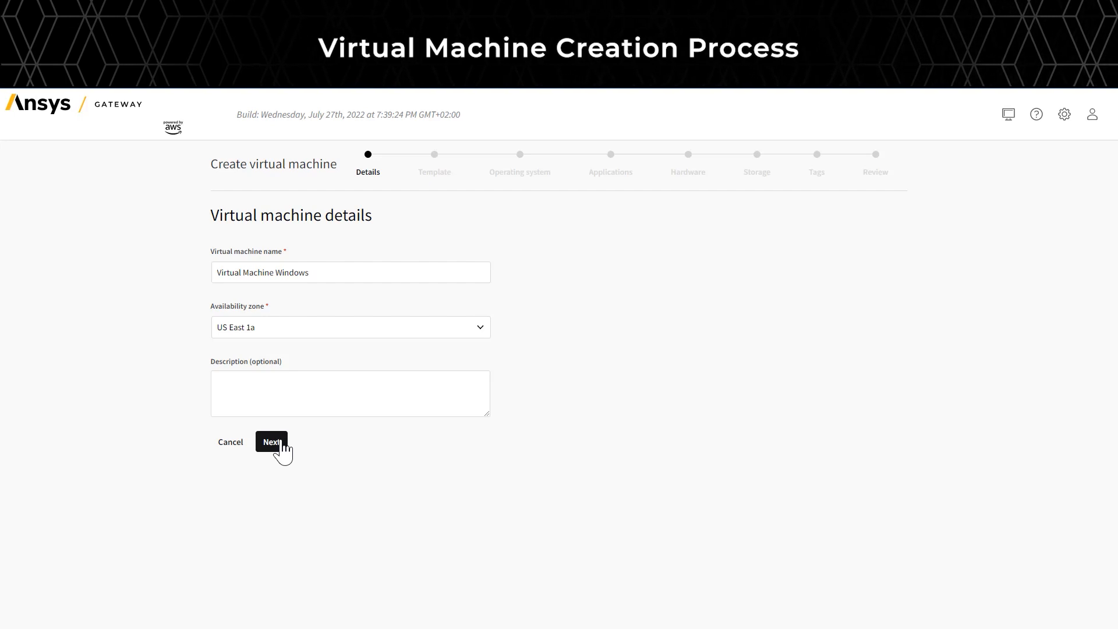
{"action": "type", "text": "Mechan"}
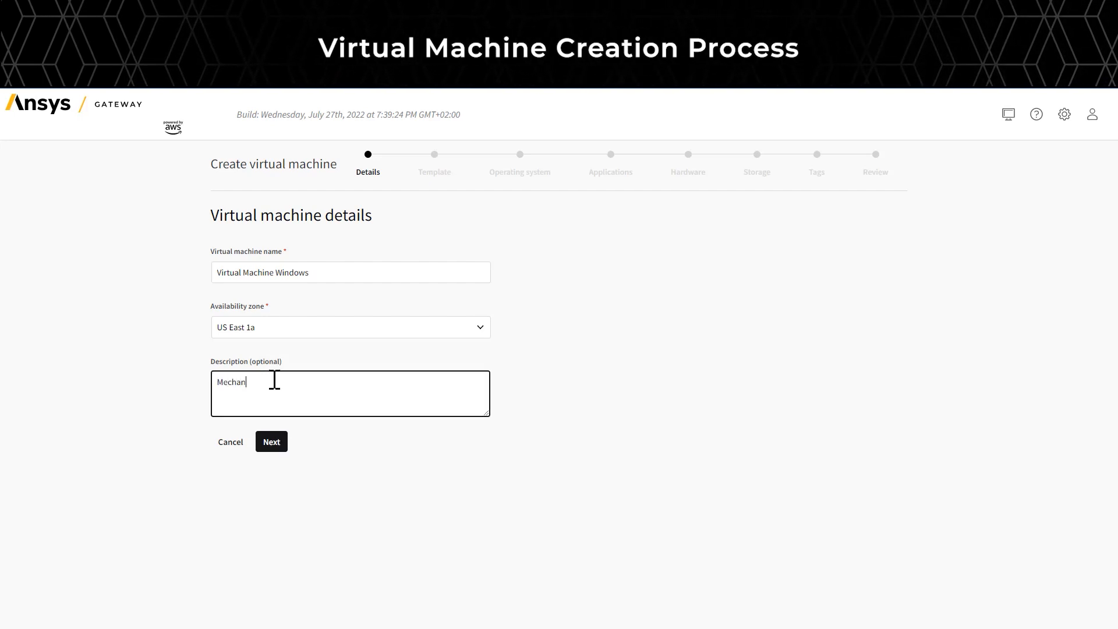
{"action": "type", "text": "ical Windows"}
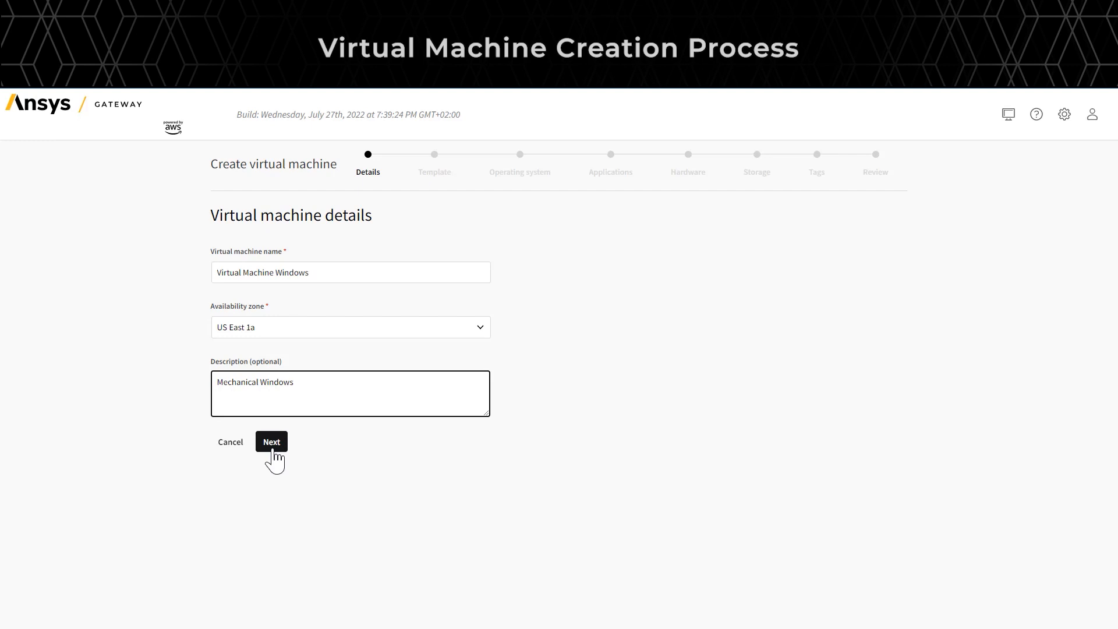
{"action": "left_click", "coordinate": [271, 441]}
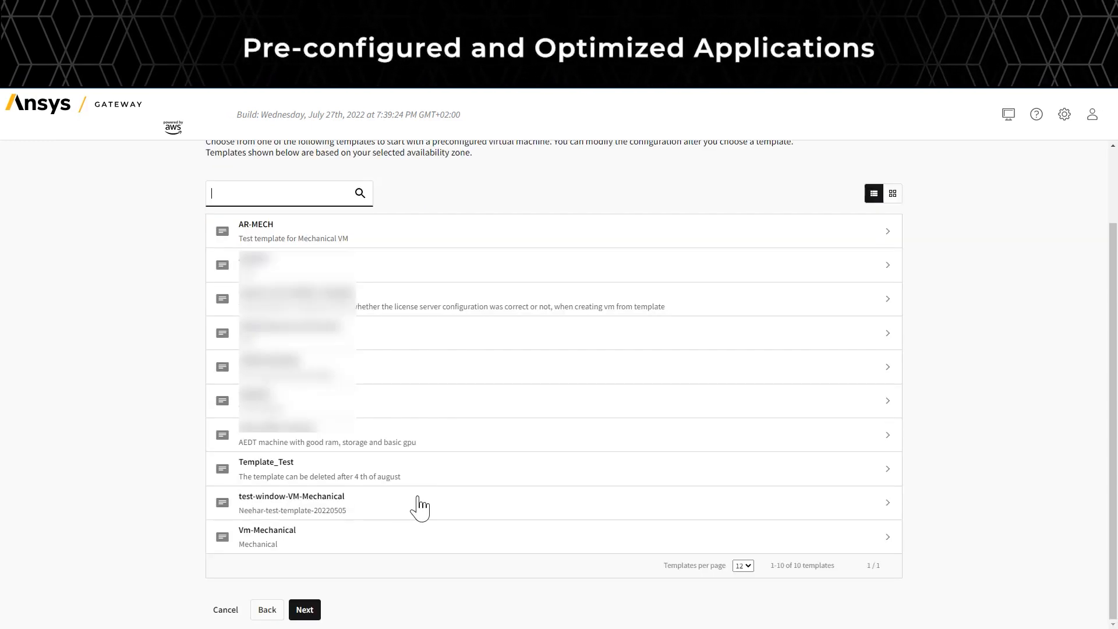
Keep the default template and Windows OS type with AWS Windows Server 2019.
{"action": "left_click", "coordinate": [304, 610]}
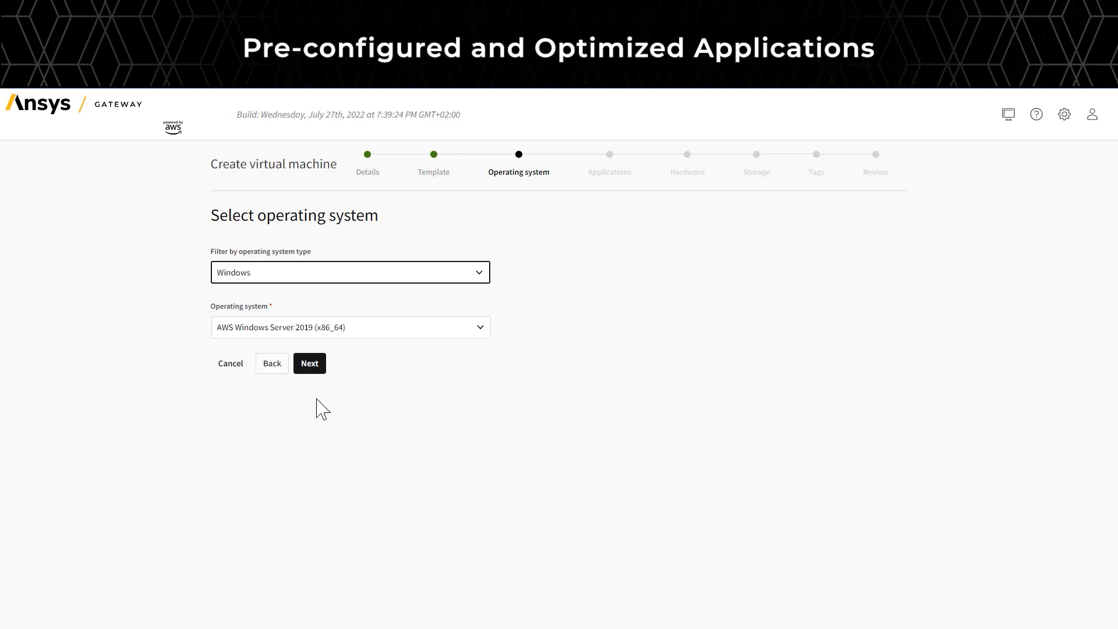
{"action": "mouse_move", "coordinate": [313, 327]}
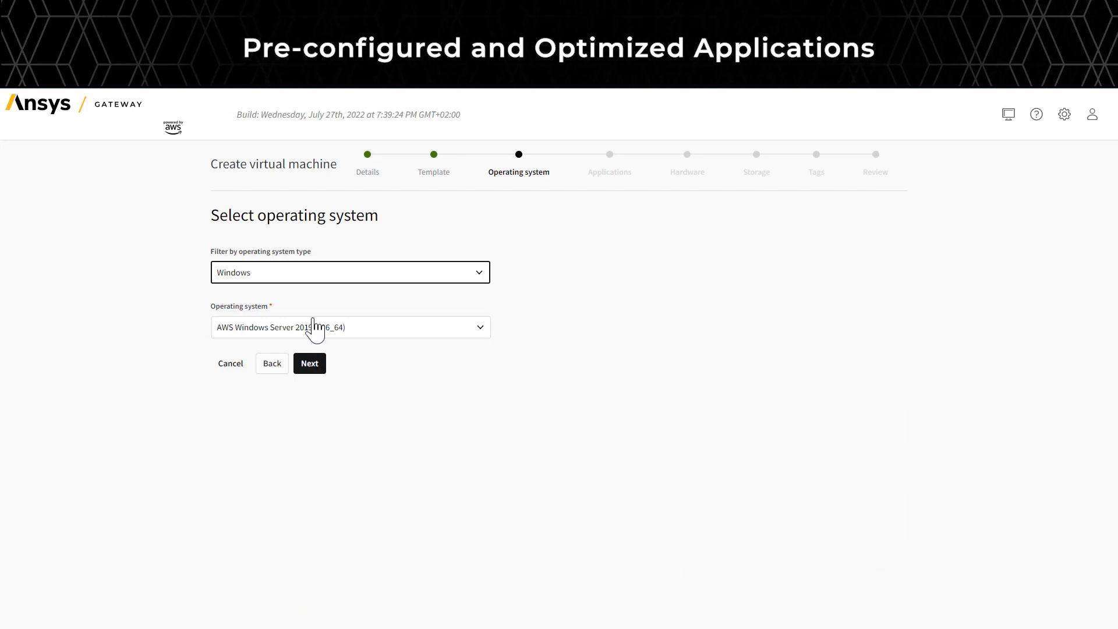
{"action": "left_click", "coordinate": [349, 271]}
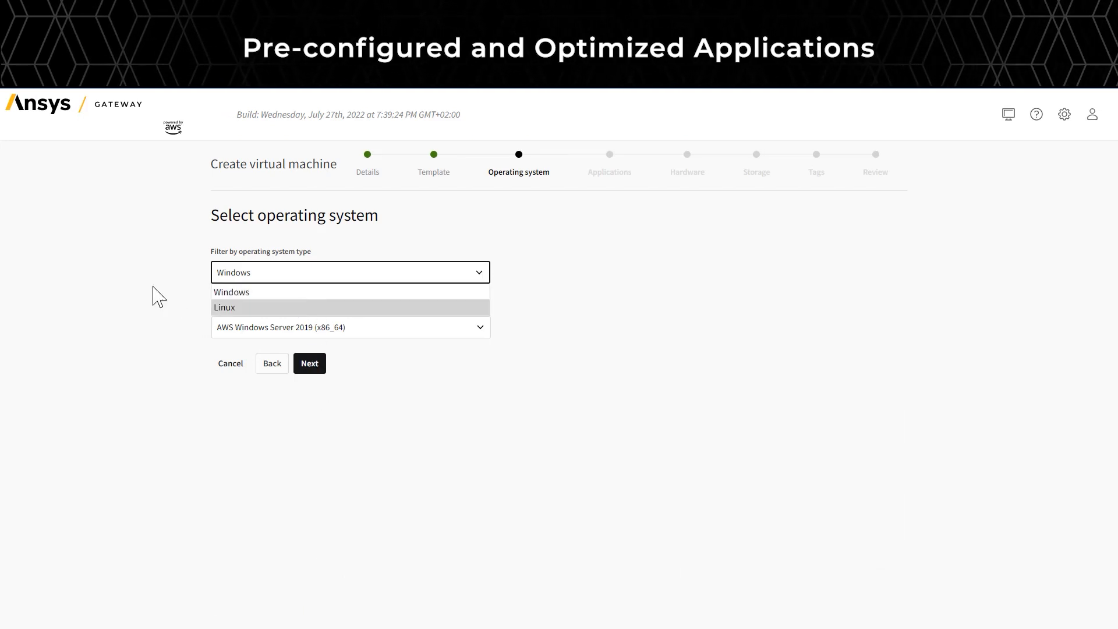
{"action": "left_click", "coordinate": [309, 364]}
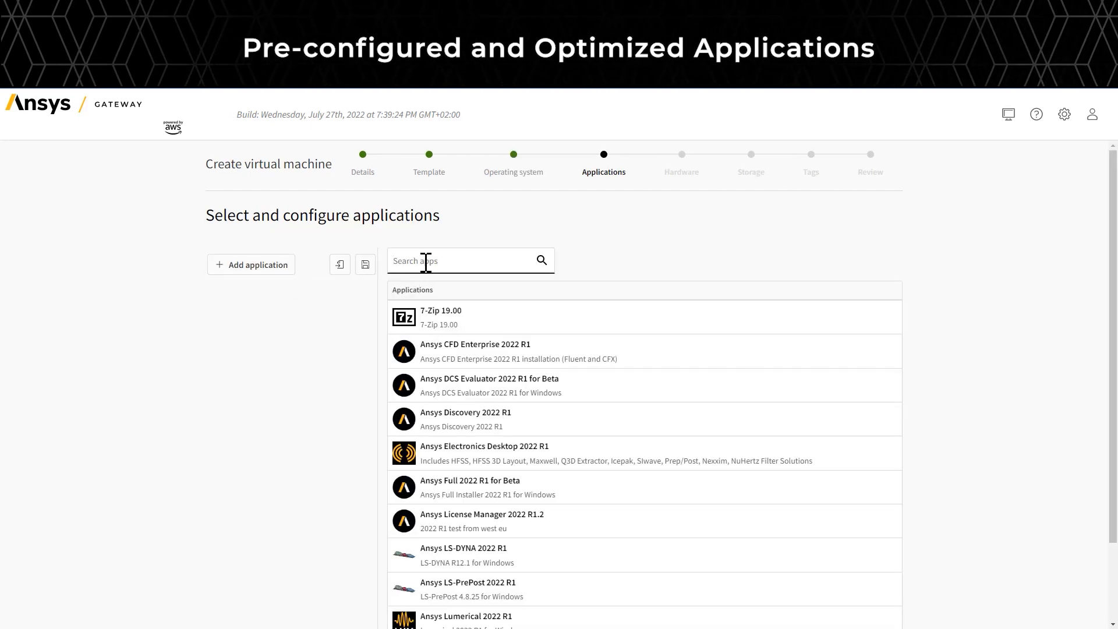
Add Ansys Mechanical Enterprise 2022 R1 and Ansys Discovery 2022 R1 as the VM's applications.
{"action": "scroll", "scroll_direction": "down", "scroll_amount": 3}
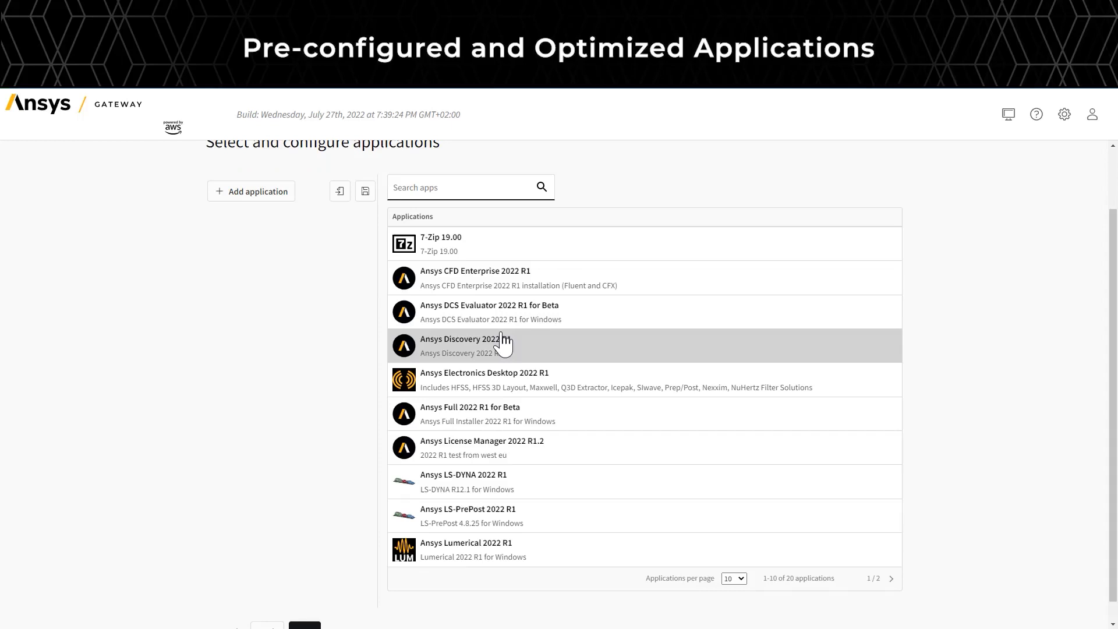
{"action": "mouse_move", "coordinate": [498, 323]}
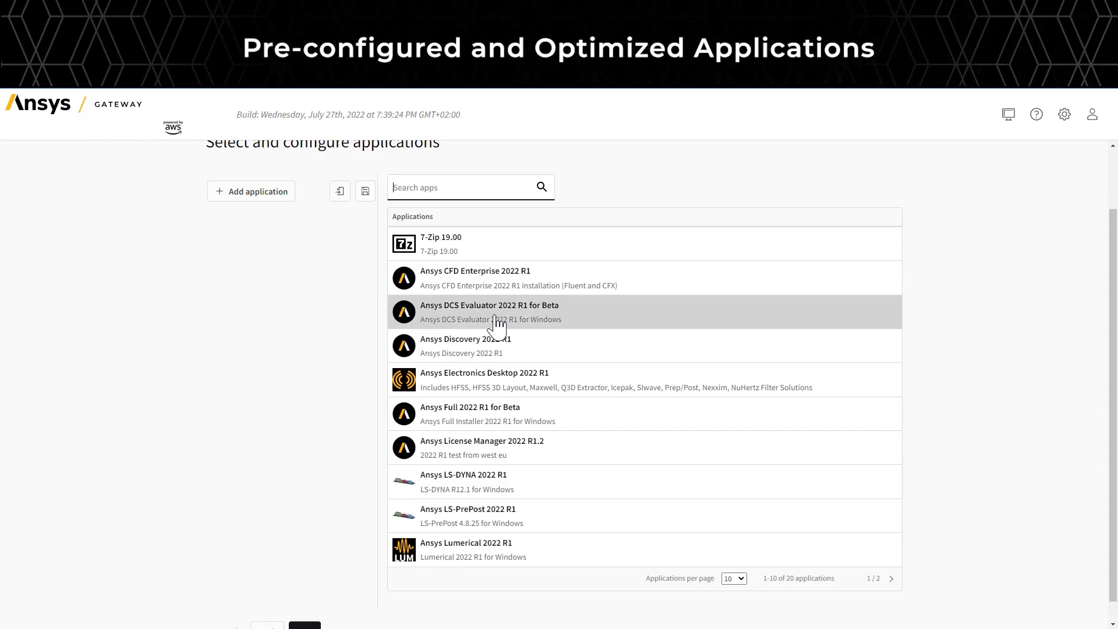
{"action": "mouse_move", "coordinate": [455, 227]}
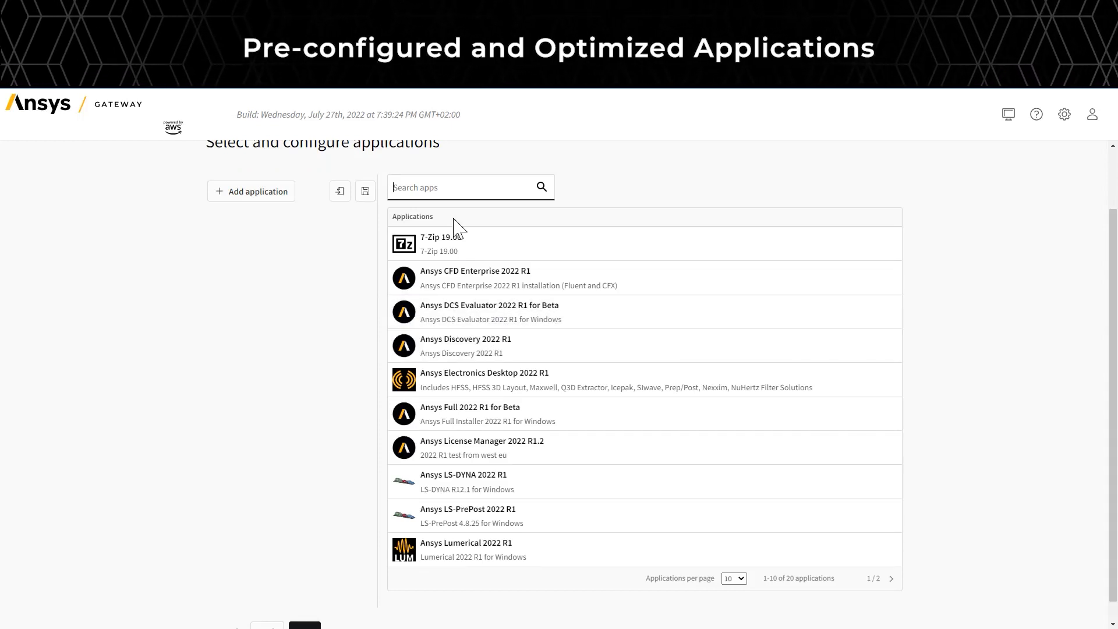
{"action": "type", "text": "Mechanical"}
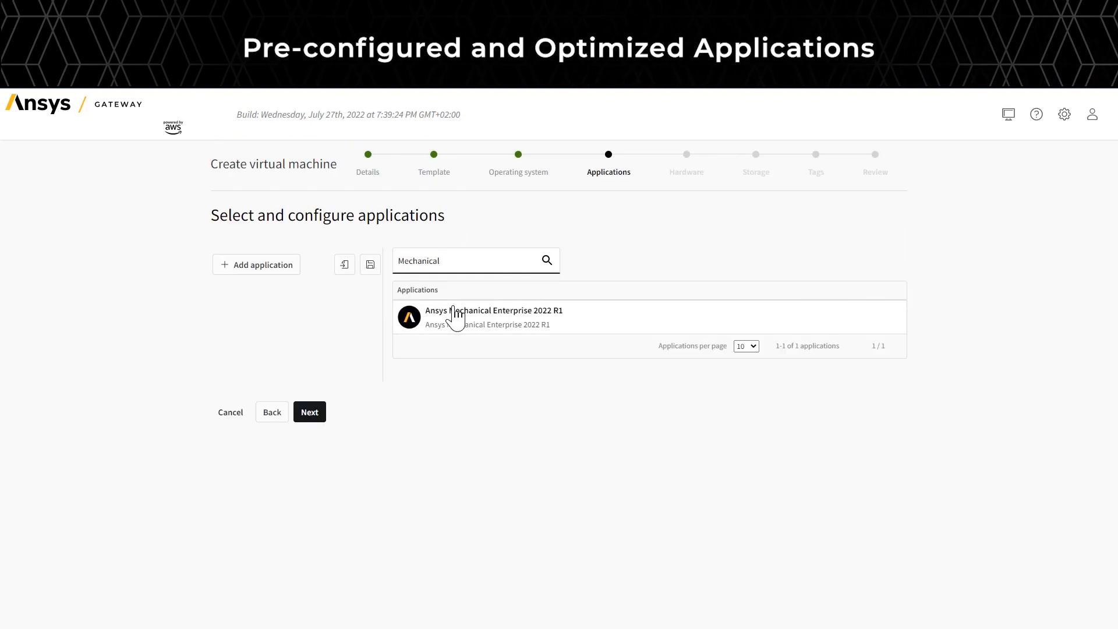
{"action": "left_click", "coordinate": [493, 317]}
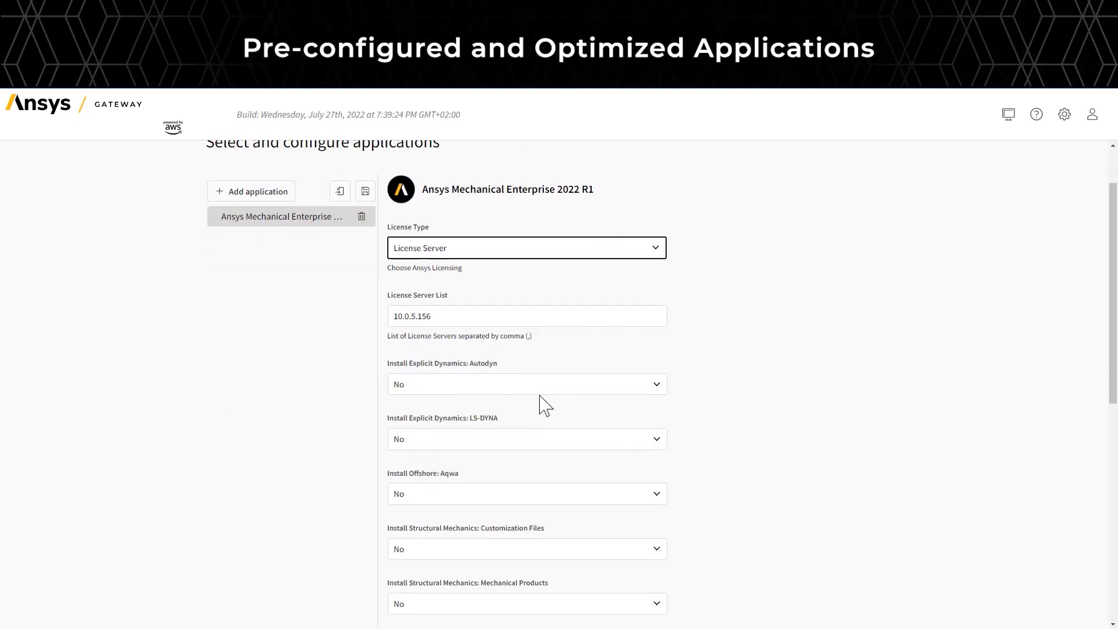
{"action": "mouse_move", "coordinate": [581, 426]}
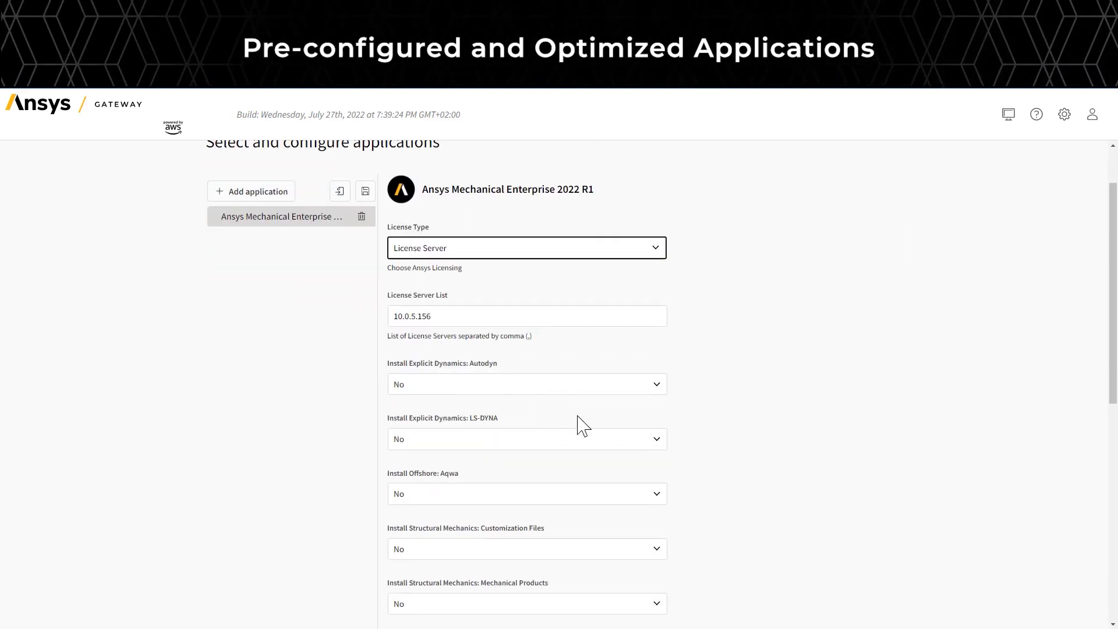
{"action": "scroll", "scroll_direction": "down", "scroll_amount": 3}
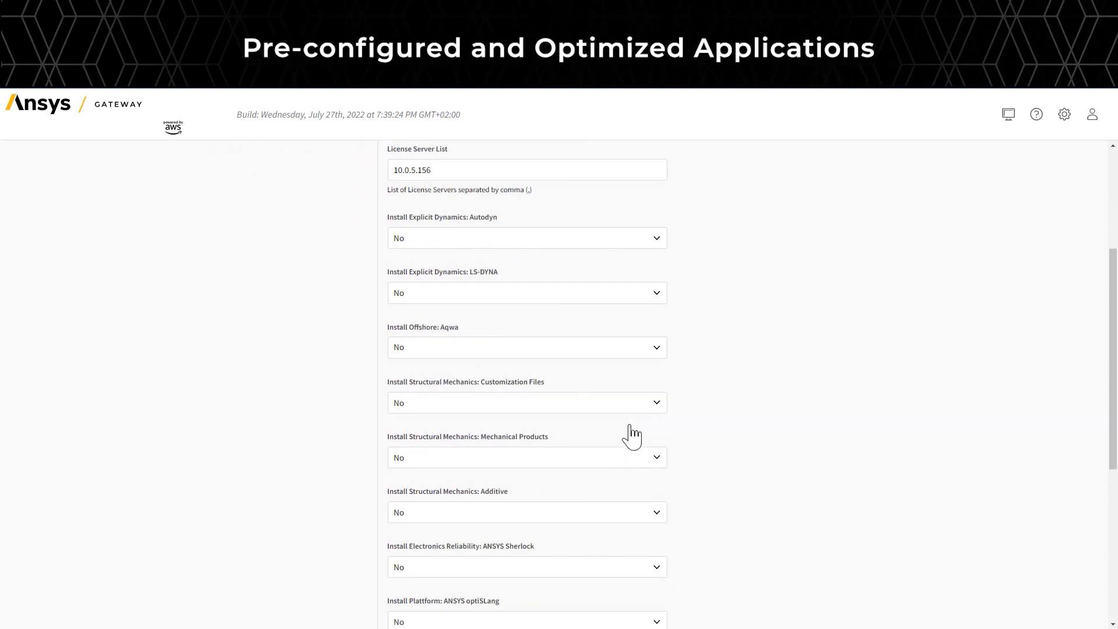
{"action": "scroll", "scroll_direction": "down", "scroll_amount": 3}
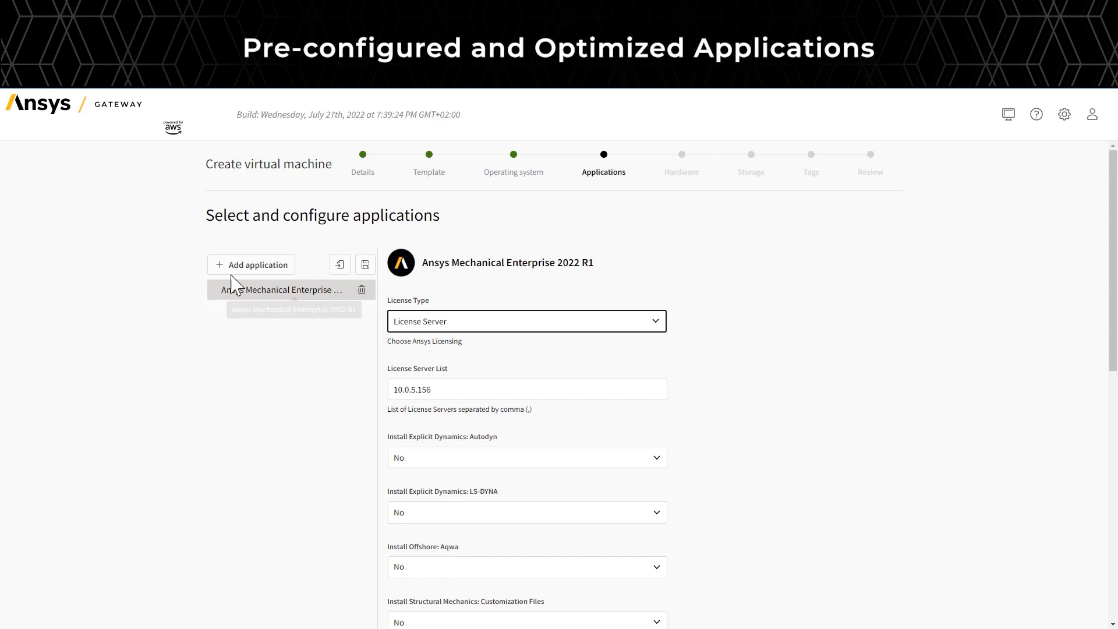
{"action": "left_click", "coordinate": [256, 264]}
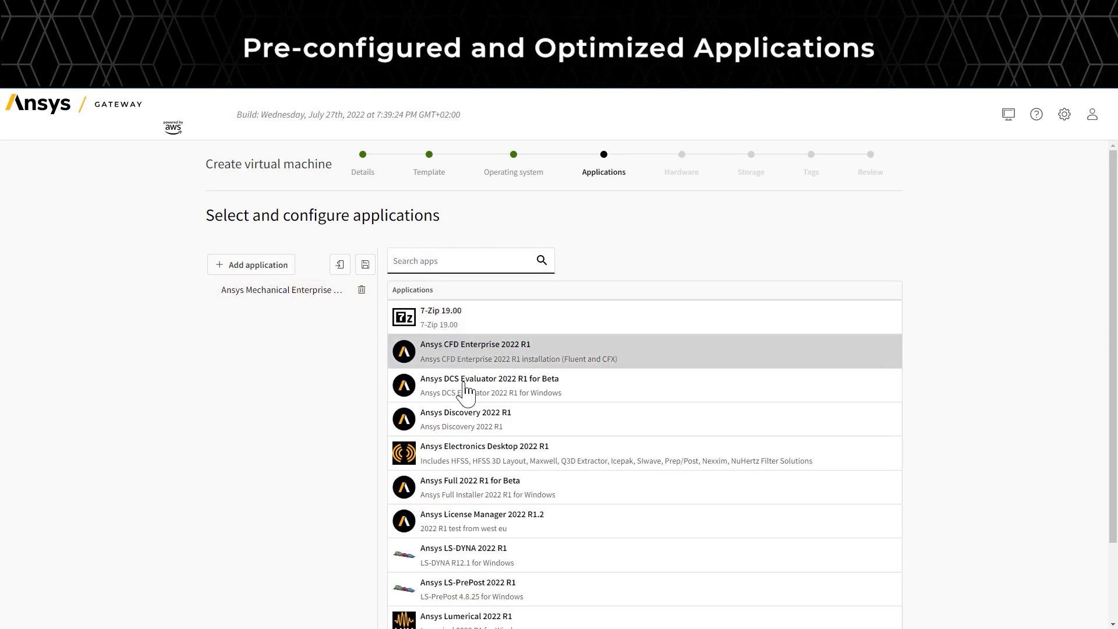
{"action": "left_click", "coordinate": [466, 420]}
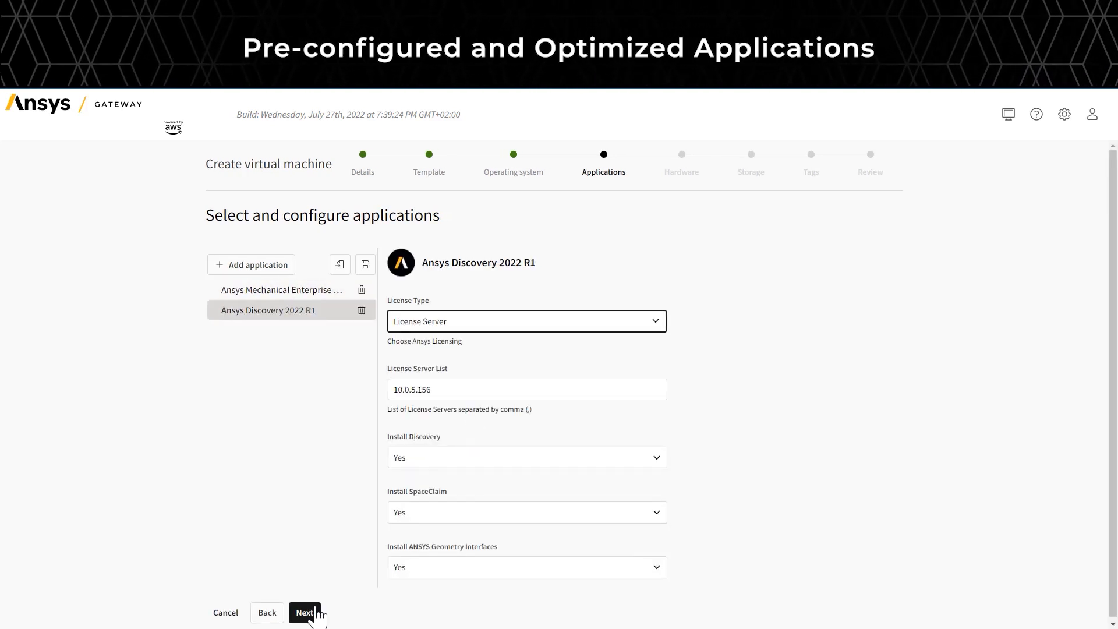
{"action": "left_click", "coordinate": [305, 613]}
{"action": "type", "text": "c"}
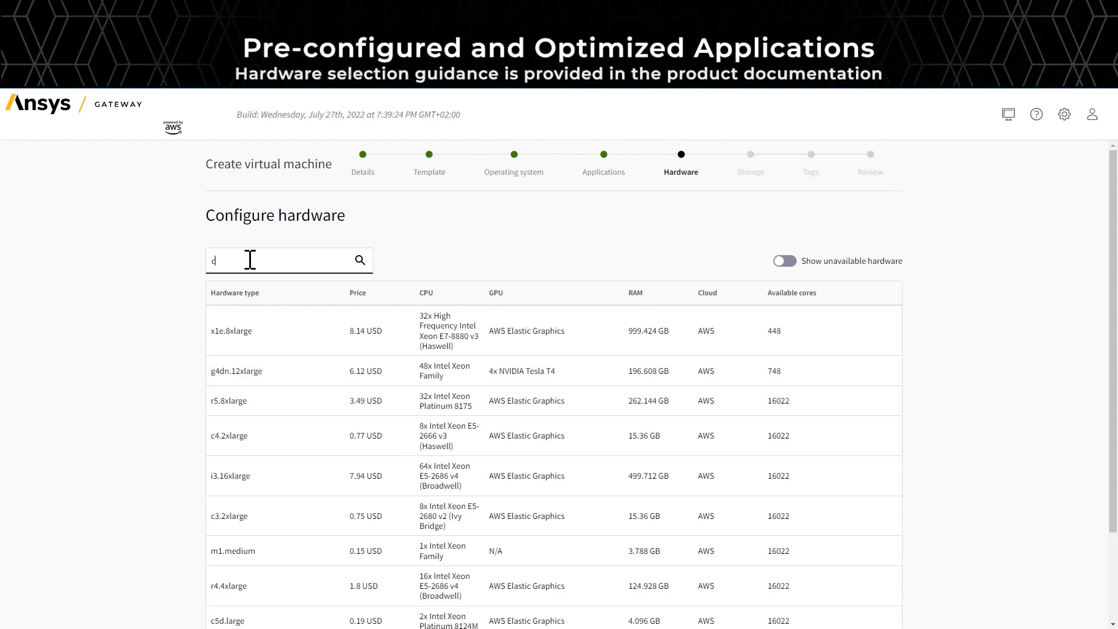
Filter hardware to c6i and choose c6i.large (2 CPUs, 4.096 GB RAM).
{"action": "type", "text": "6i"}
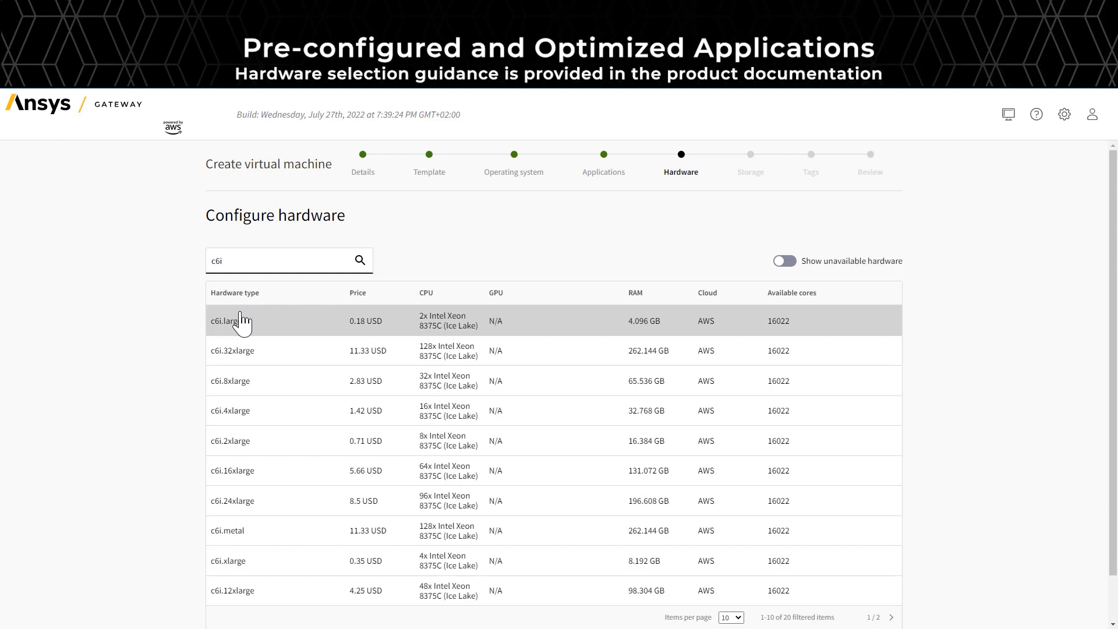
{"action": "left_click", "coordinate": [229, 322]}
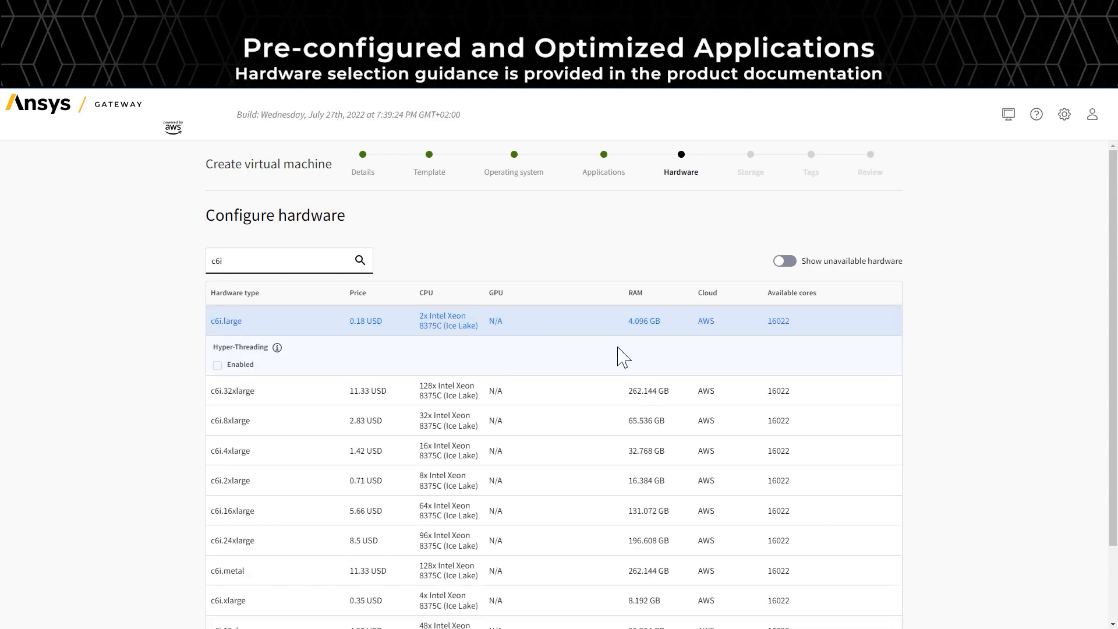
{"action": "scroll", "scroll_direction": "down", "scroll_amount": 3}
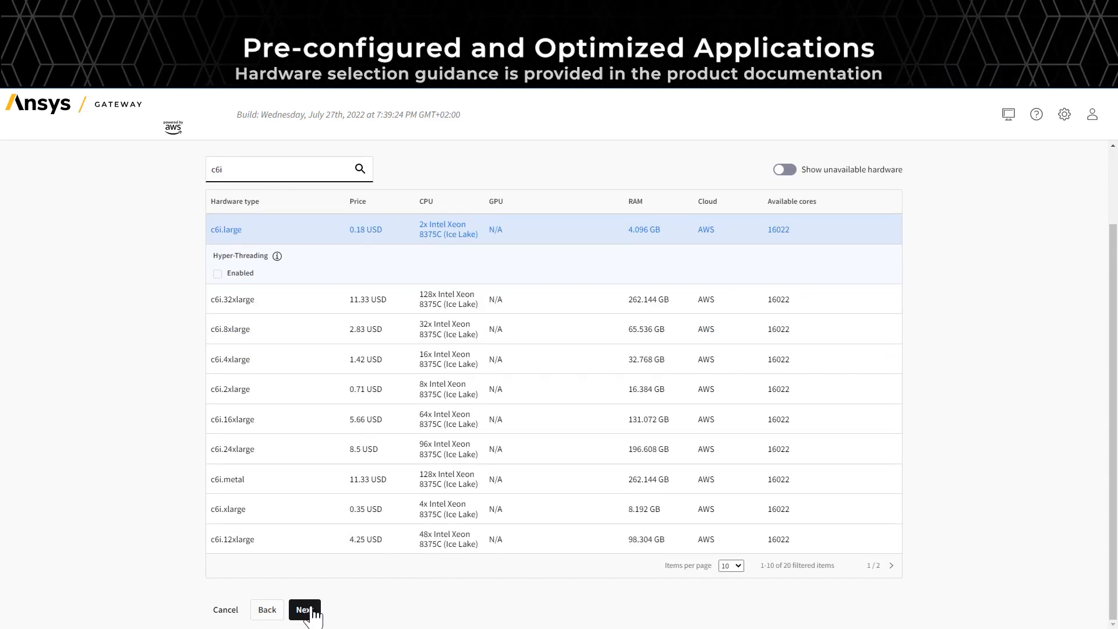
Keep a 128 GB gp3 General Purpose SSD Premium disk with no additional data disk.
{"action": "left_click", "coordinate": [304, 609]}
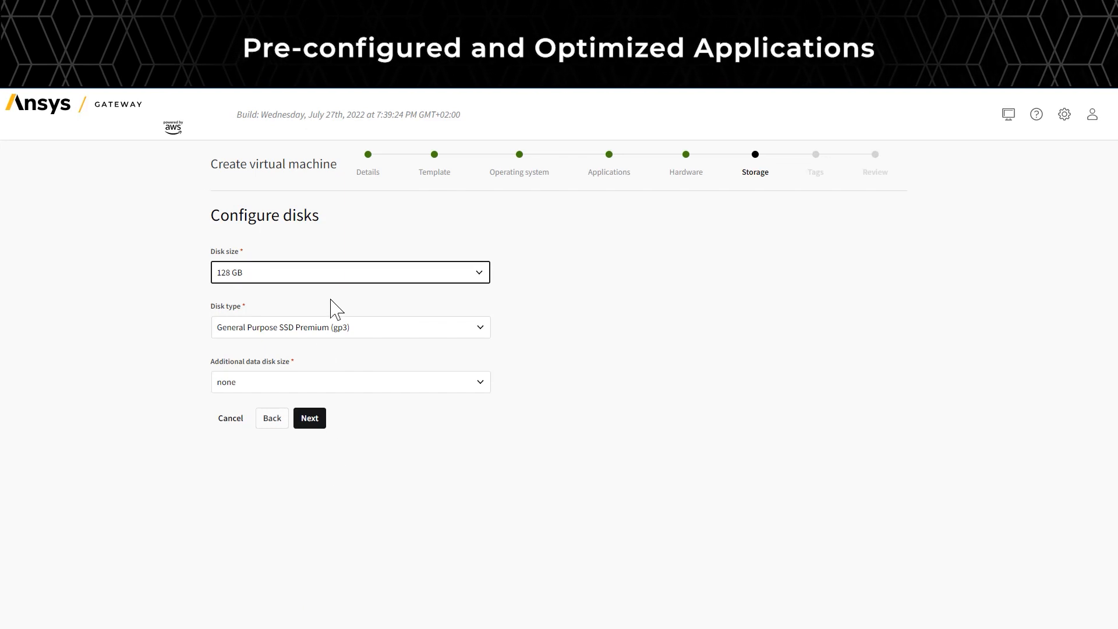
{"action": "left_click", "coordinate": [349, 271]}
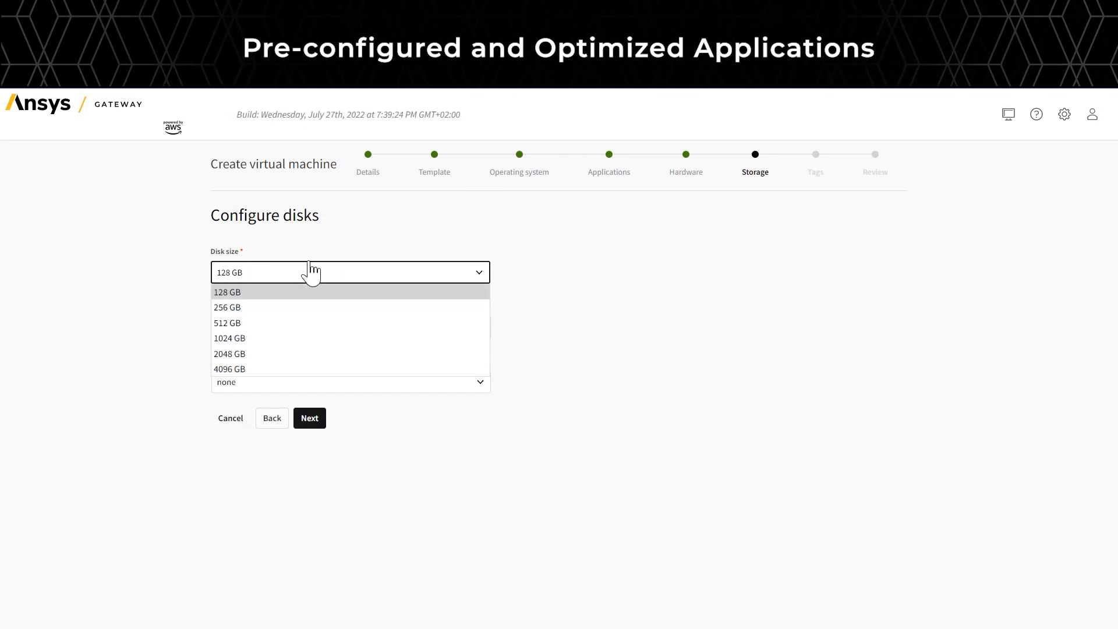
{"action": "mouse_move", "coordinate": [300, 308]}
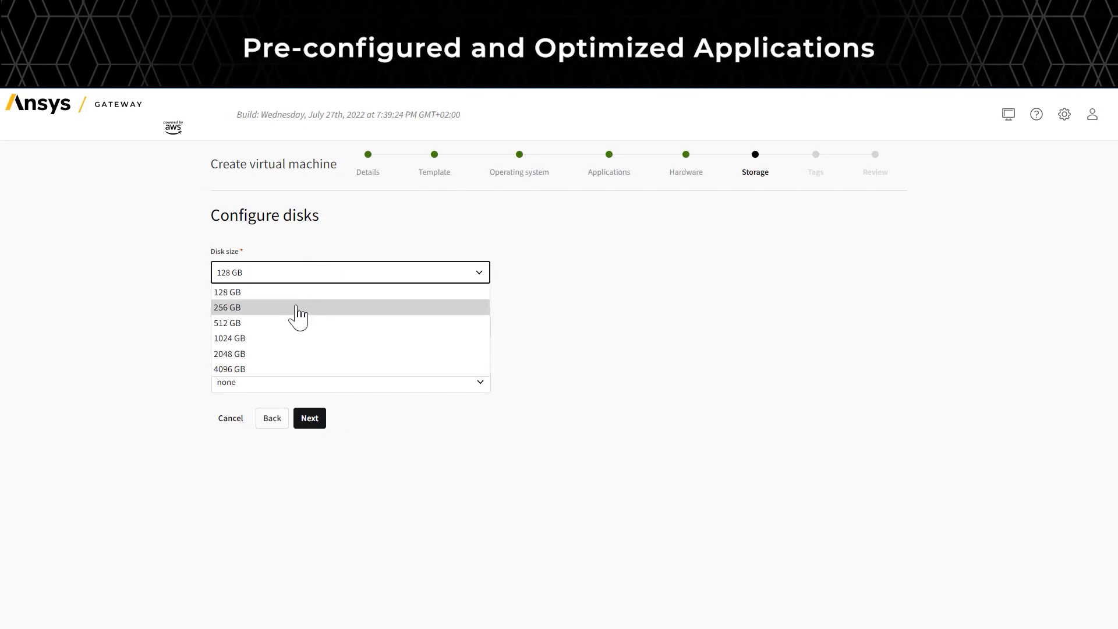
{"action": "mouse_move", "coordinate": [299, 297]}
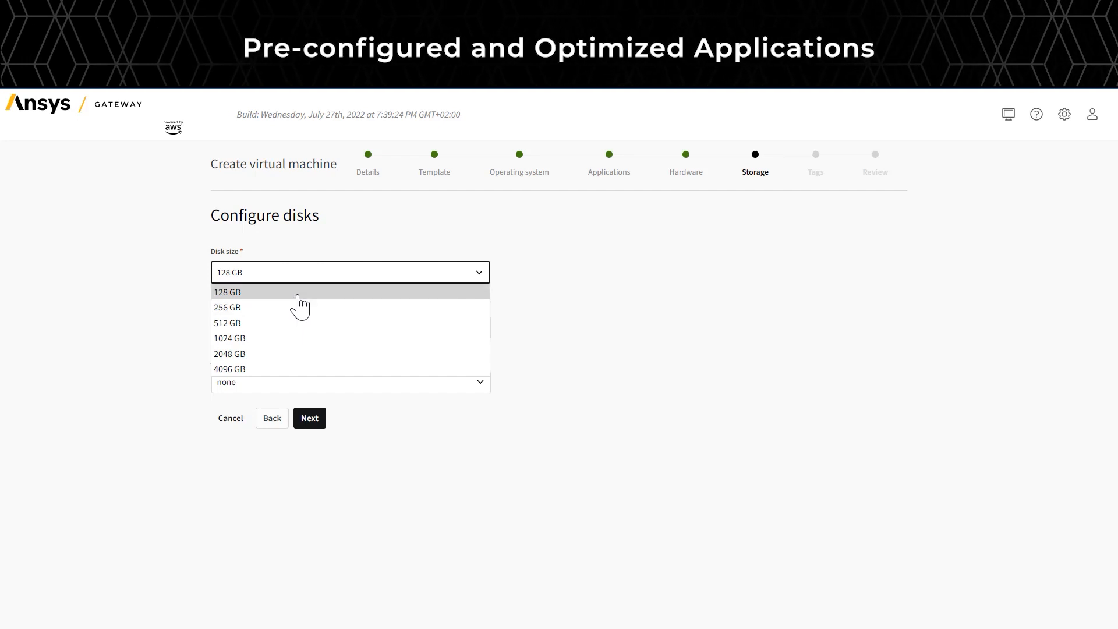
{"action": "left_click", "coordinate": [227, 291]}
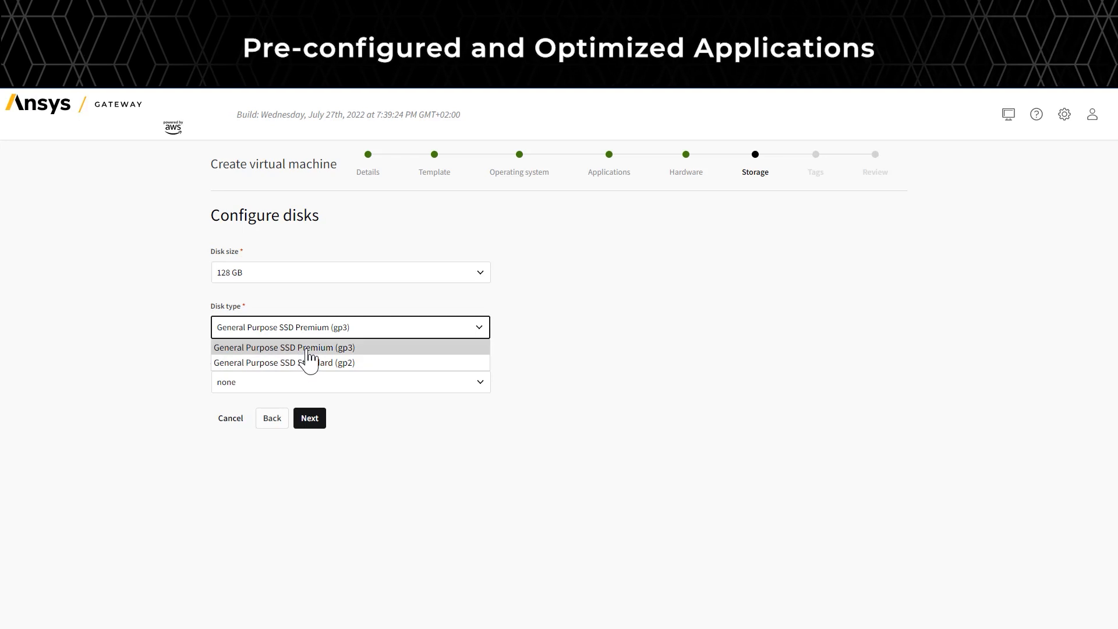
{"action": "left_click", "coordinate": [283, 347]}
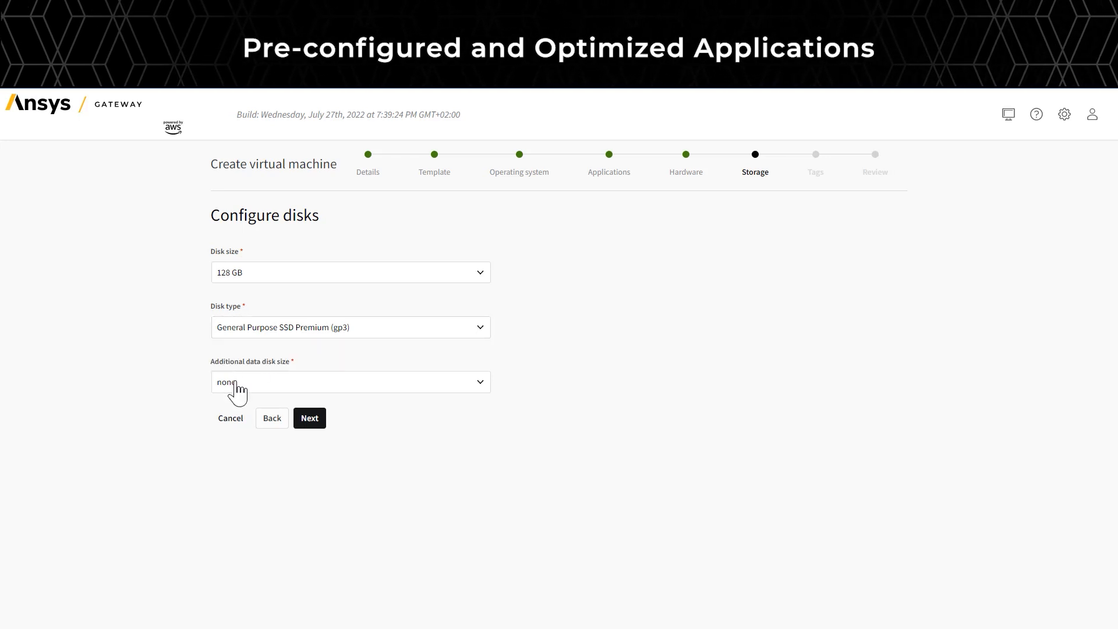
{"action": "left_click", "coordinate": [349, 382]}
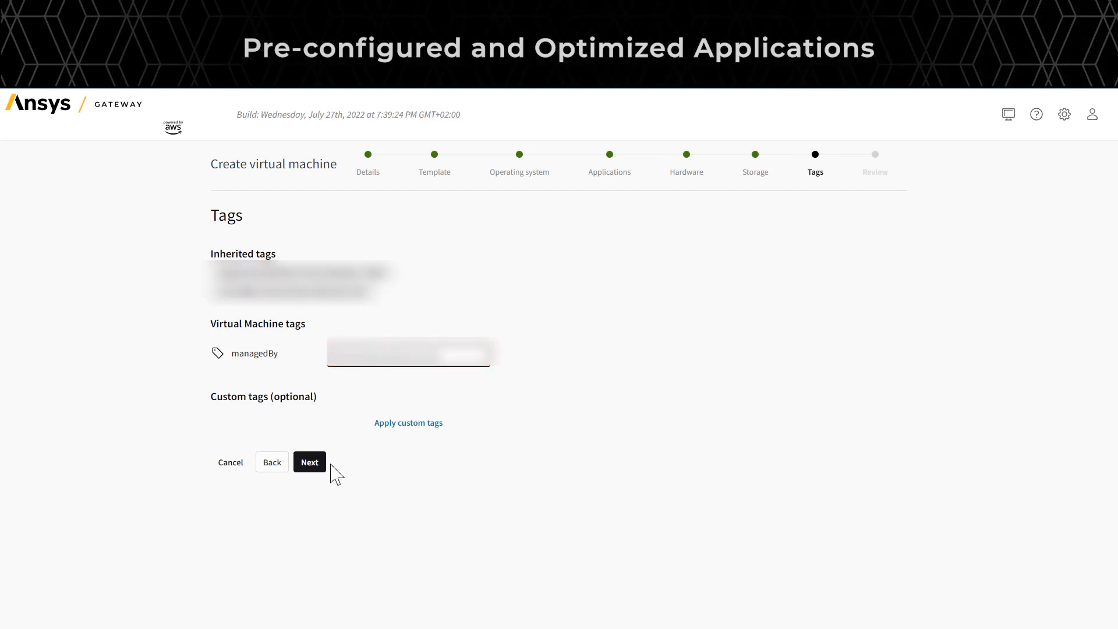
Review the VM summary and create Virtual Machine Windows.
{"action": "left_click", "coordinate": [309, 463]}
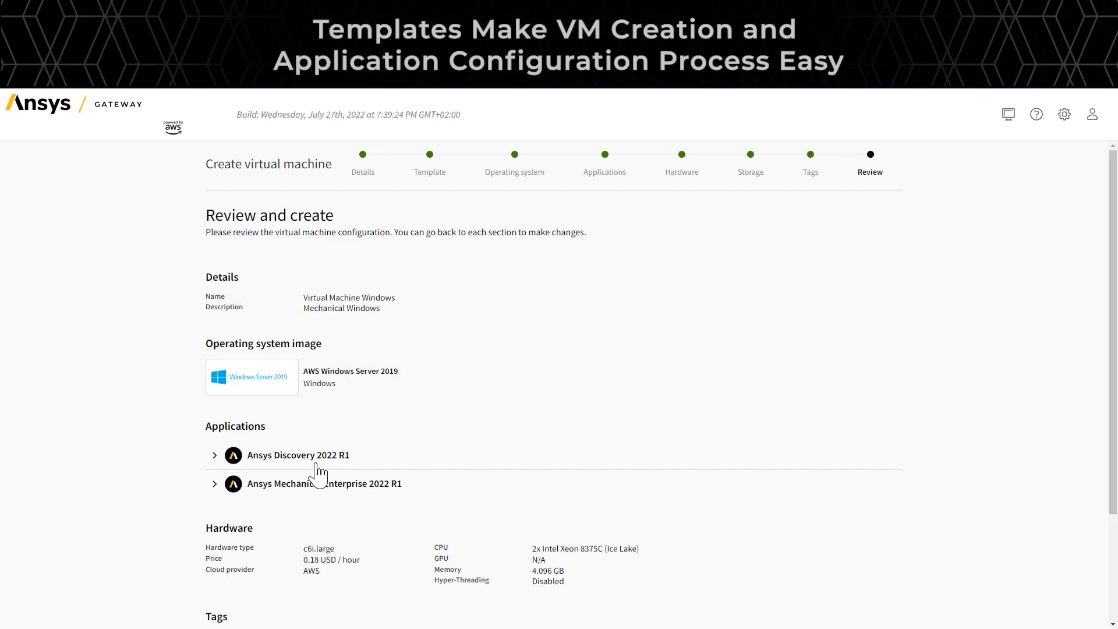
{"action": "scroll", "scroll_direction": "down", "scroll_amount": 3}
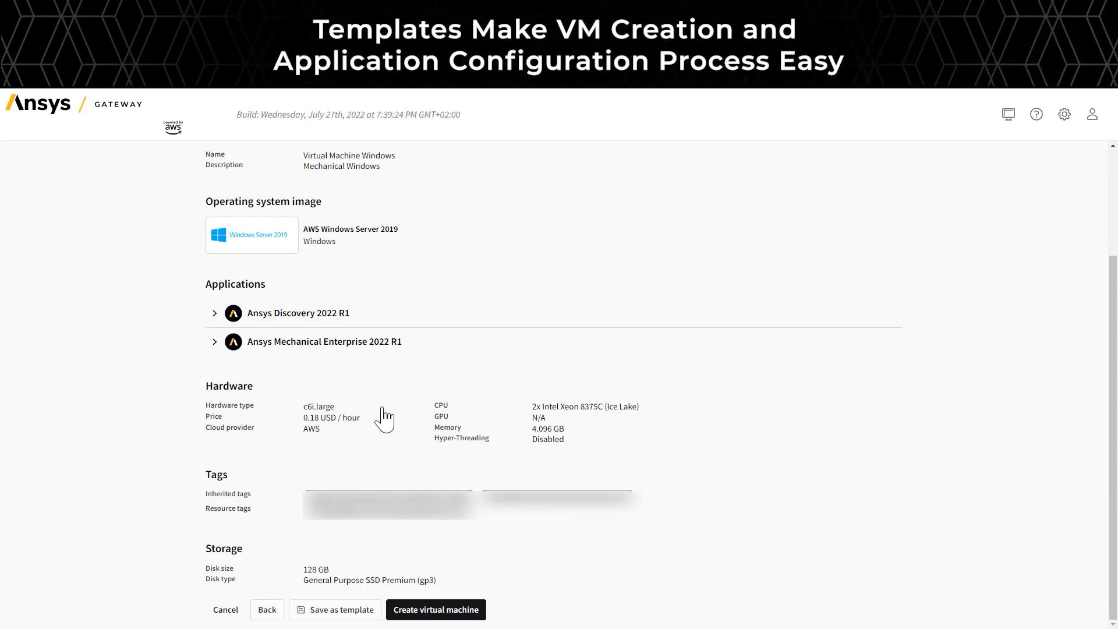
{"action": "mouse_move", "coordinate": [411, 446]}
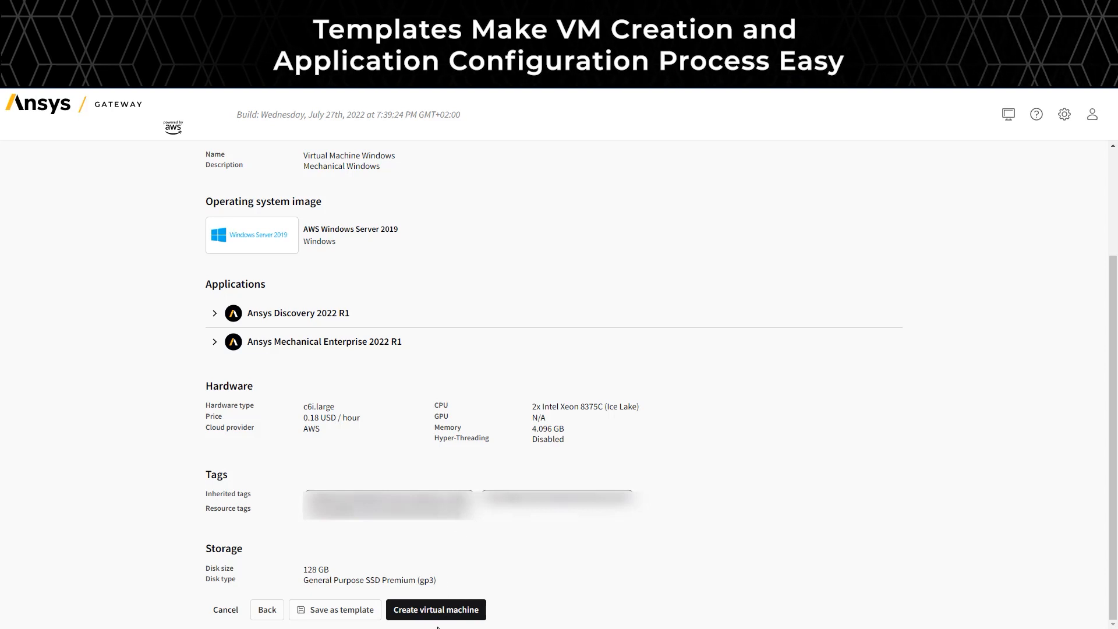
{"action": "left_click", "coordinate": [435, 609]}
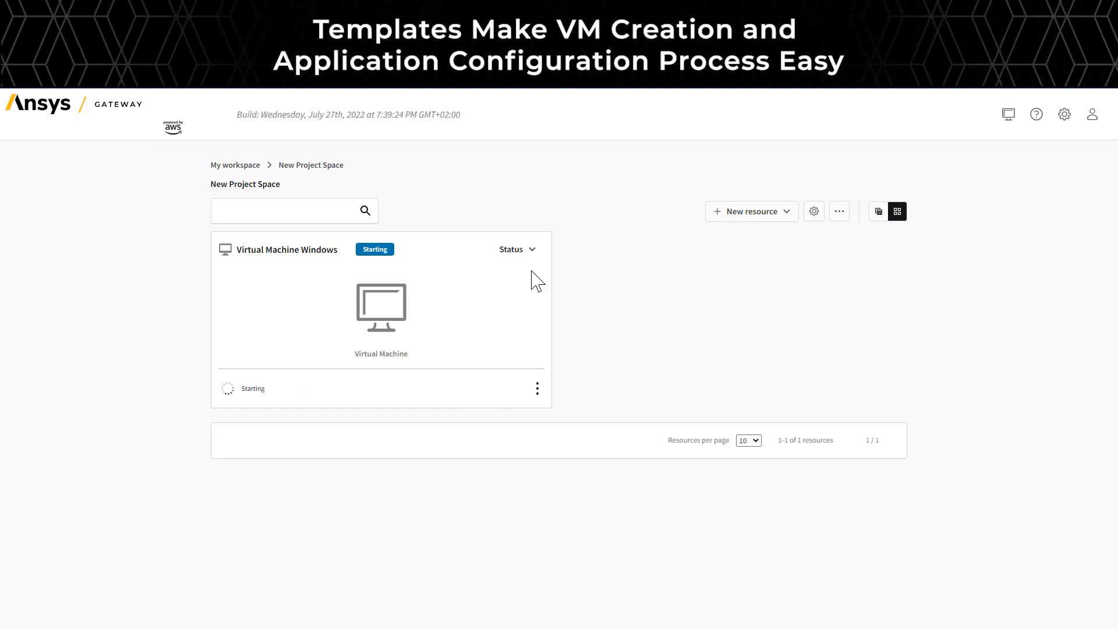
{"action": "mouse_move", "coordinate": [517, 256]}
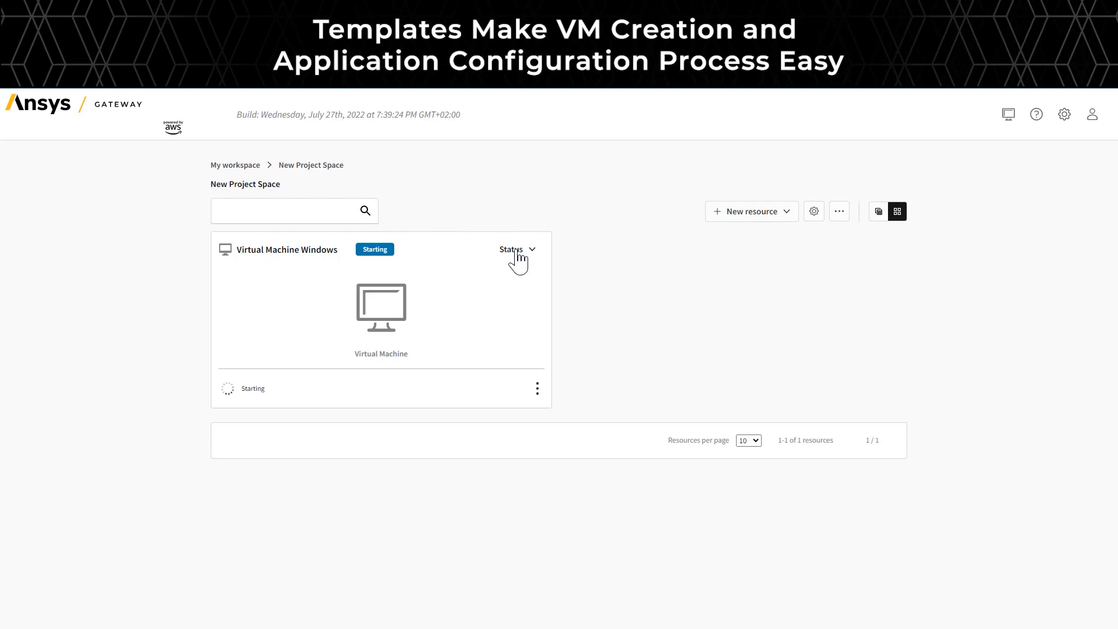
Switch the VM card from Status to Applications, listing both Ansys apps to install.
{"action": "left_click", "coordinate": [511, 249]}
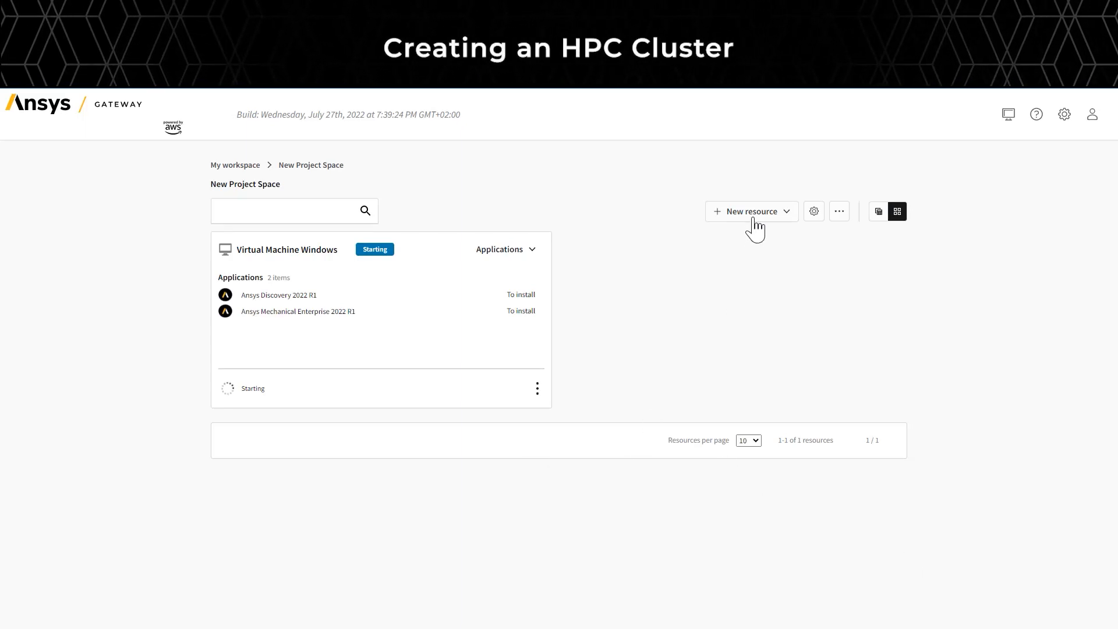
Start a new HPC cluster named 'Mechanical Cluster' with its description and continue to package selection.
{"action": "left_click", "coordinate": [749, 211]}
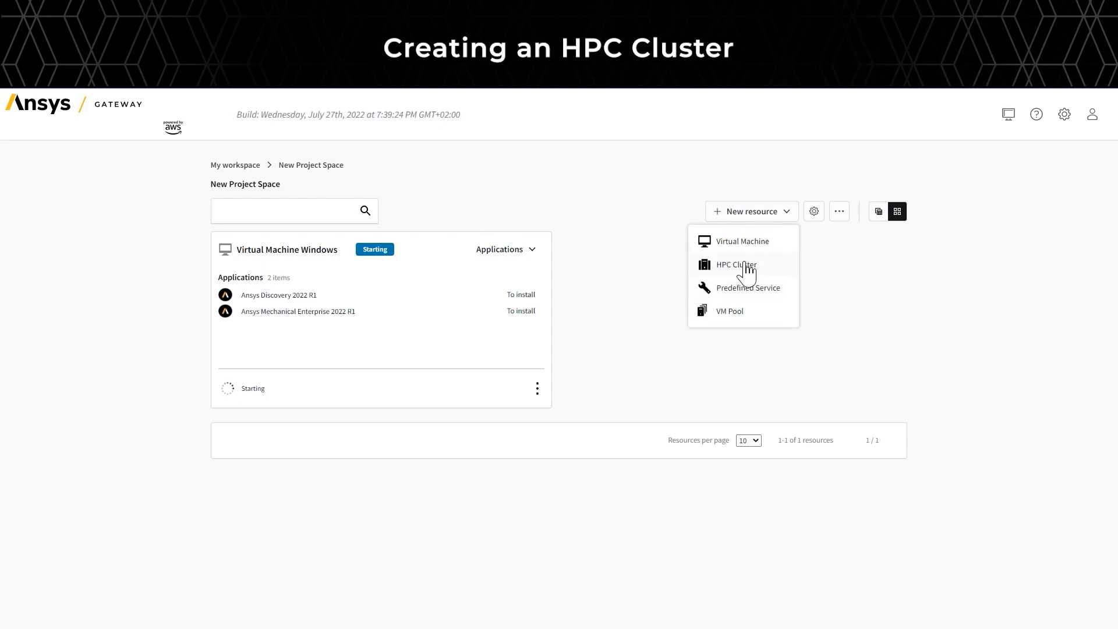
{"action": "left_click", "coordinate": [735, 264]}
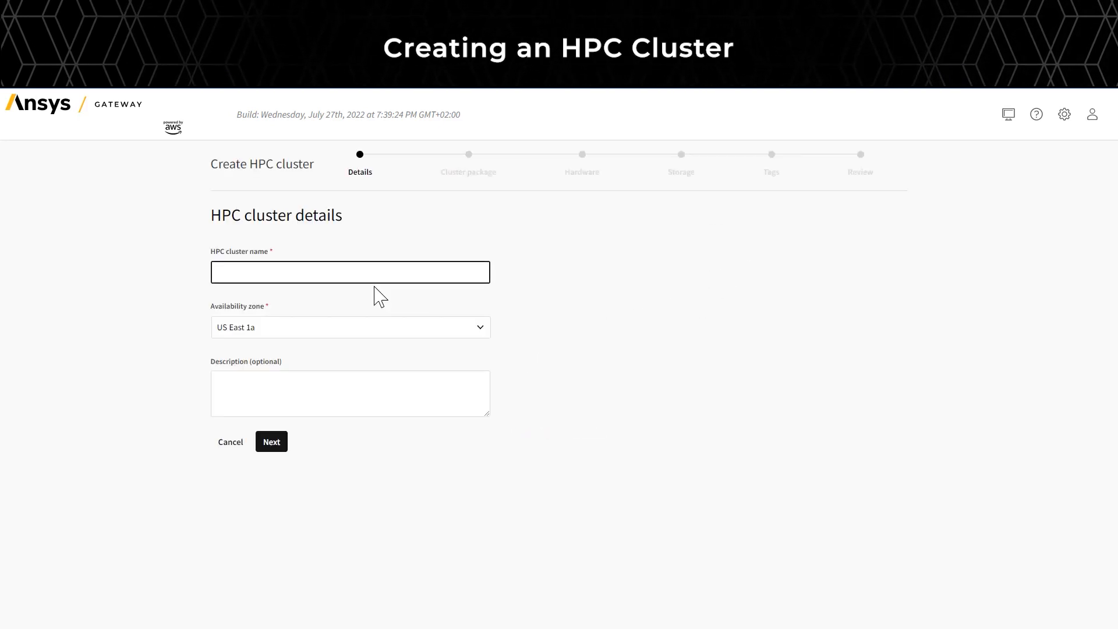
{"action": "type", "text": "Mech"}
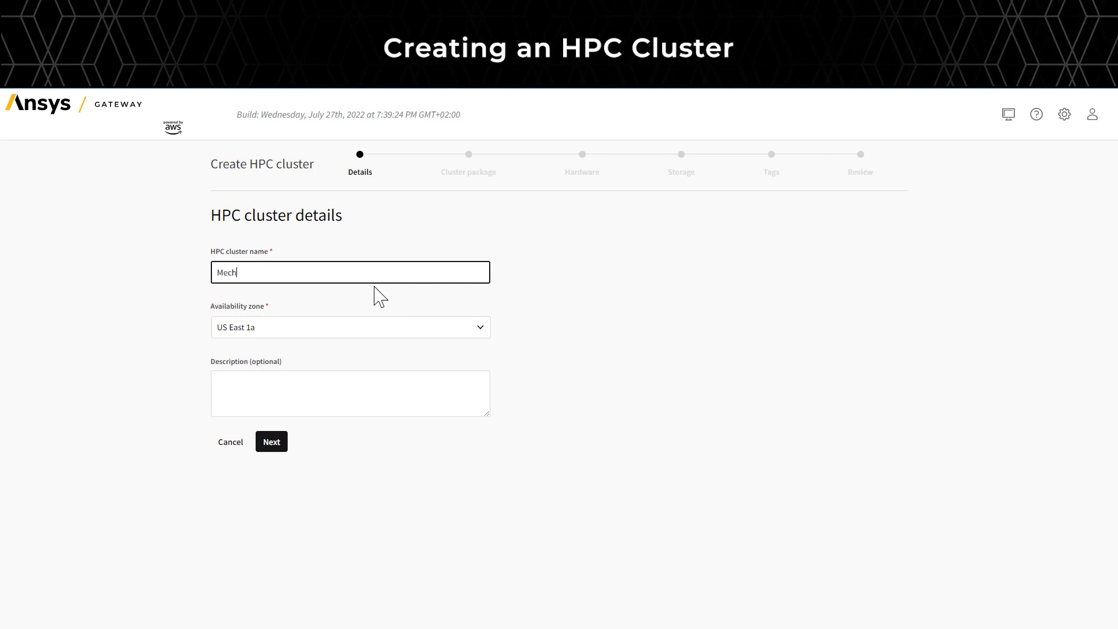
{"action": "type", "text": "anical Cluster"}
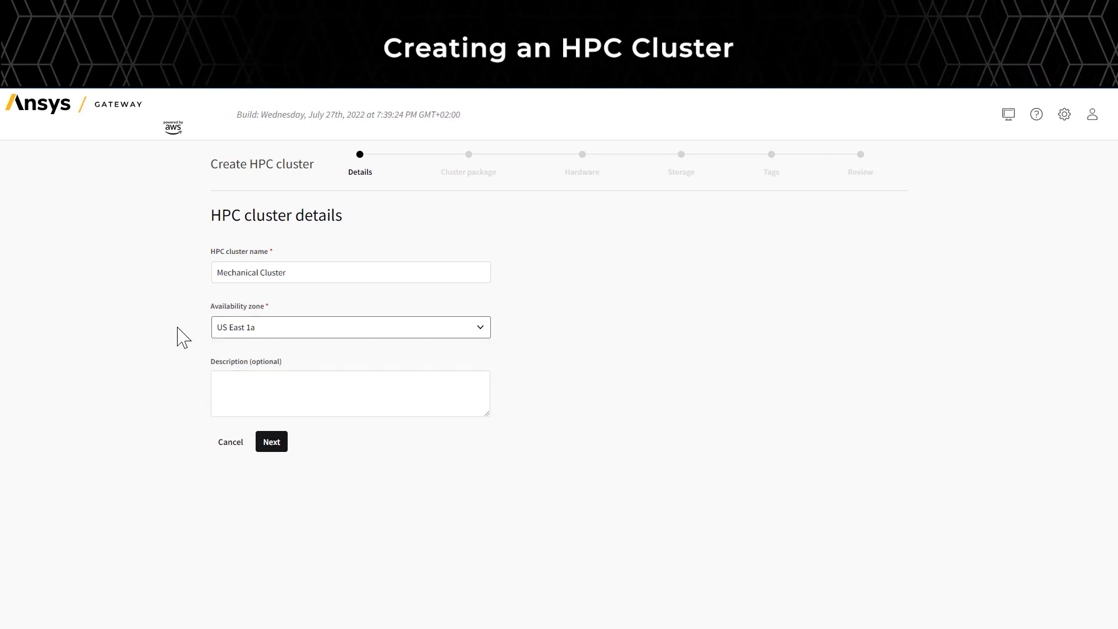
{"action": "type", "text": "Mechanic"}
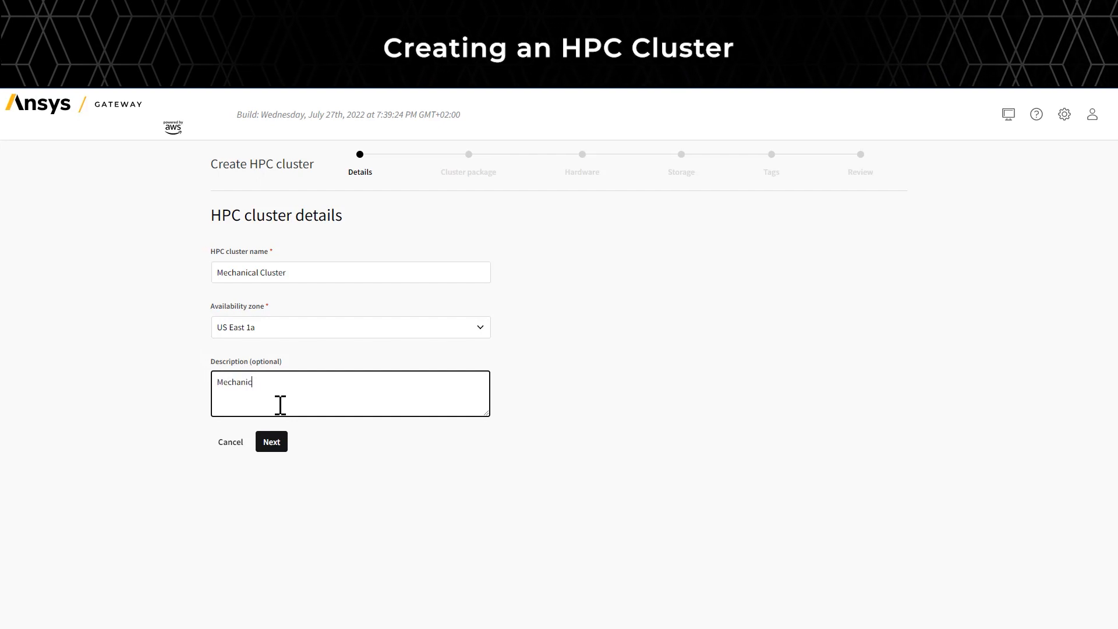
{"action": "left_click", "coordinate": [271, 441]}
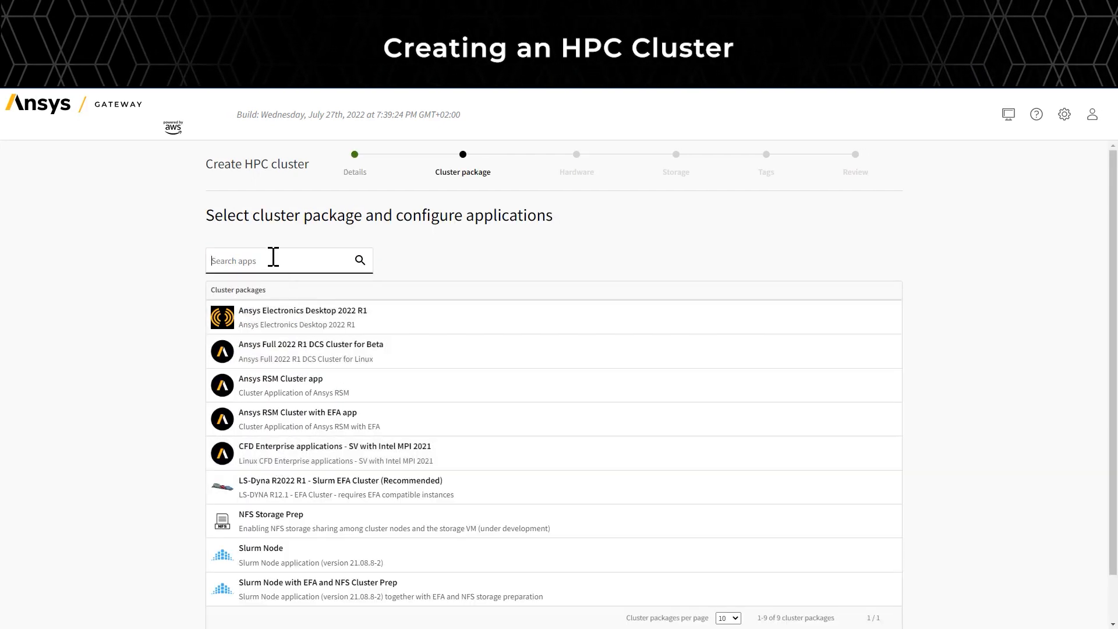
{"action": "mouse_move", "coordinate": [297, 350]}
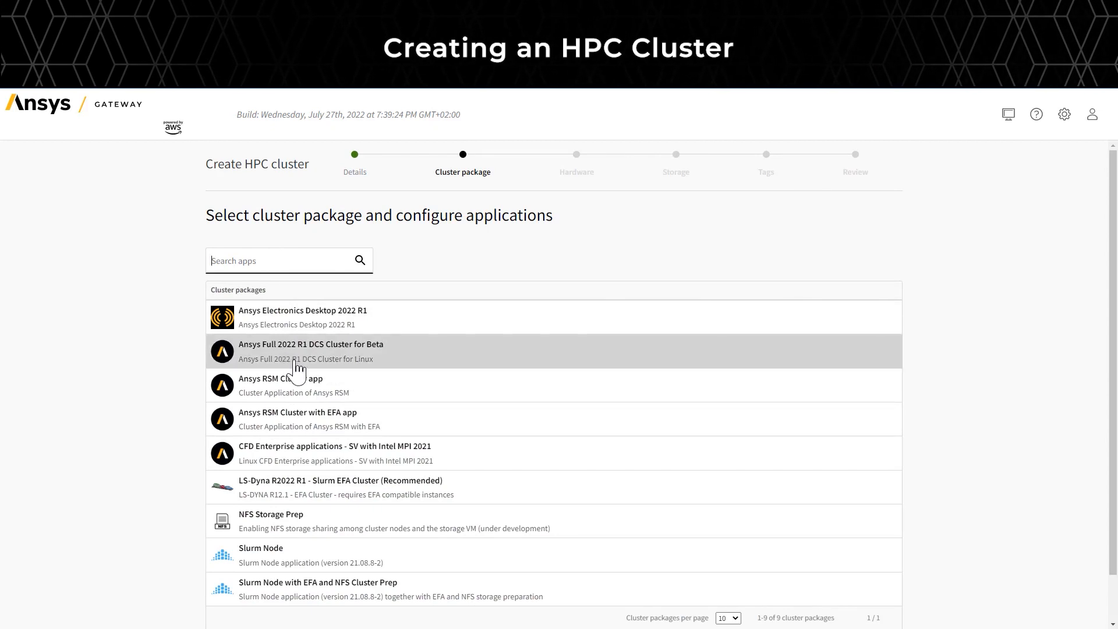
{"action": "mouse_move", "coordinate": [297, 422]}
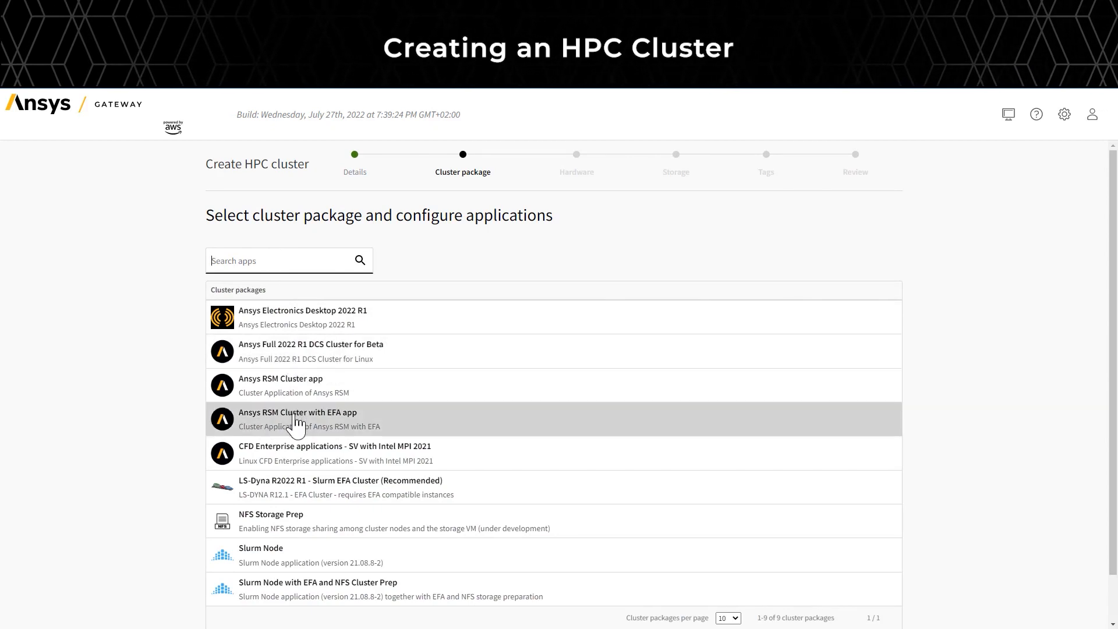
Choose the Ansys RSM Cluster 2022 R1 with EFA package, review its Ansys Structures dependency, and continue to hardware.
{"action": "left_click", "coordinate": [298, 419]}
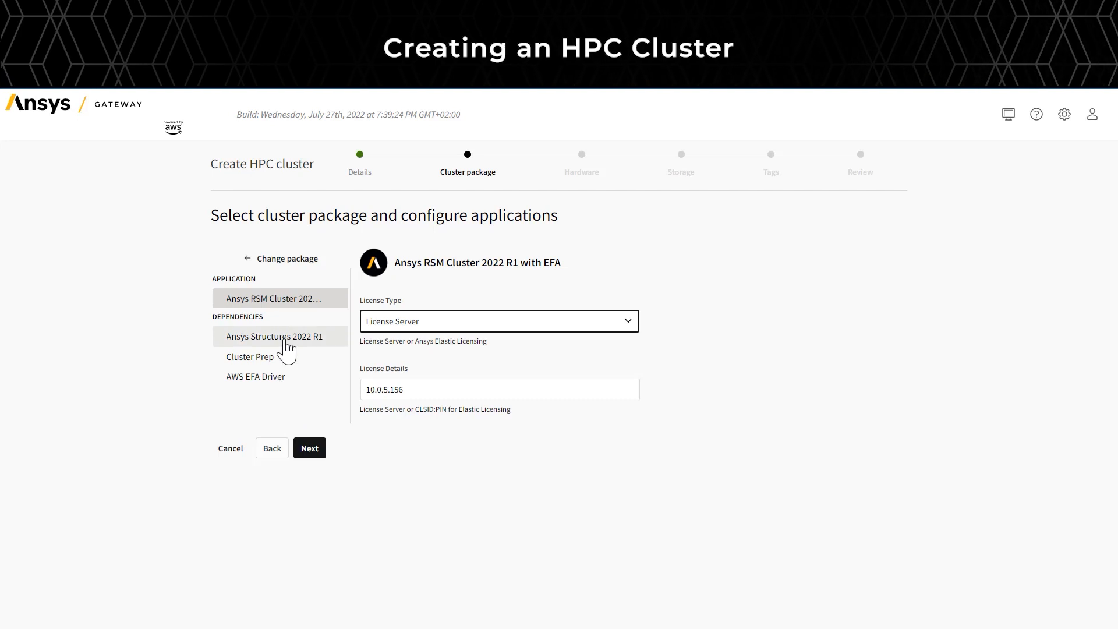
{"action": "left_click", "coordinate": [275, 335]}
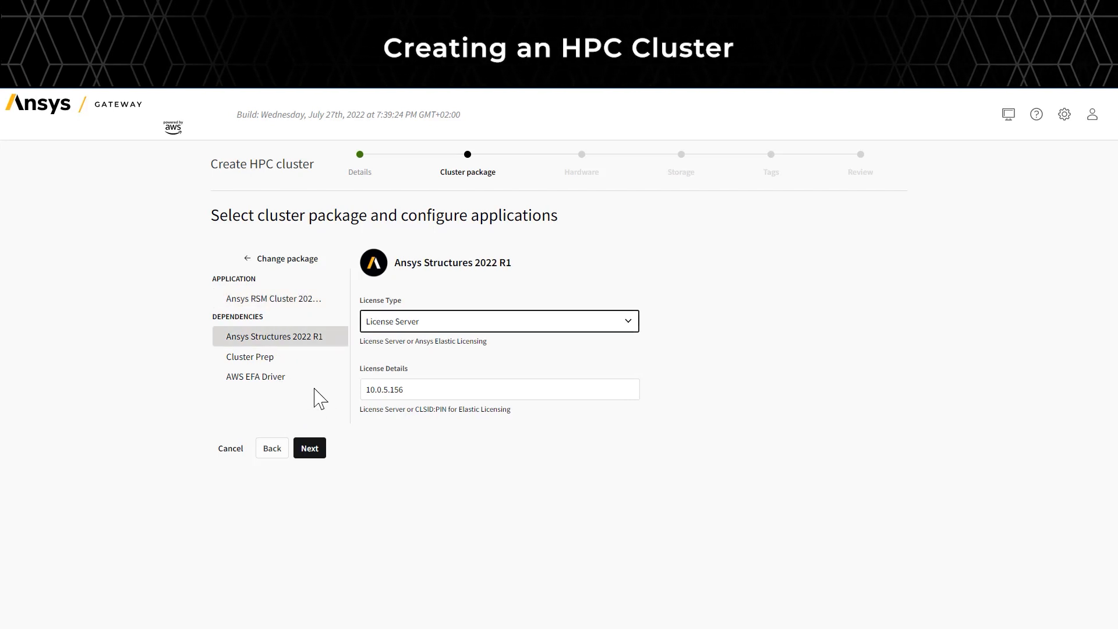
{"action": "left_click", "coordinate": [274, 298]}
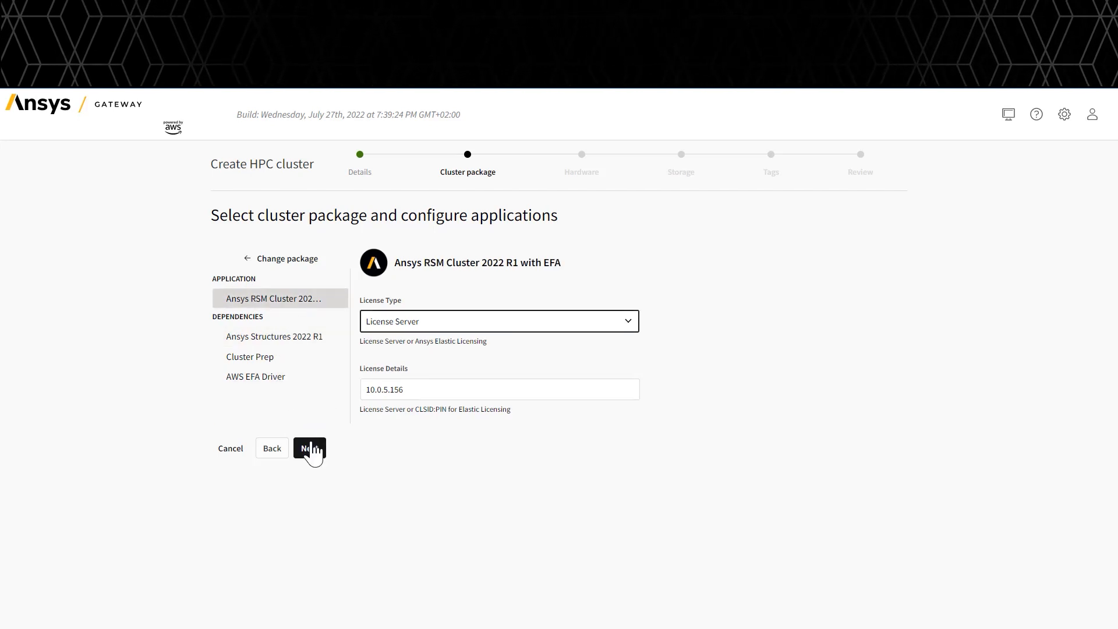
{"action": "left_click", "coordinate": [310, 449]}
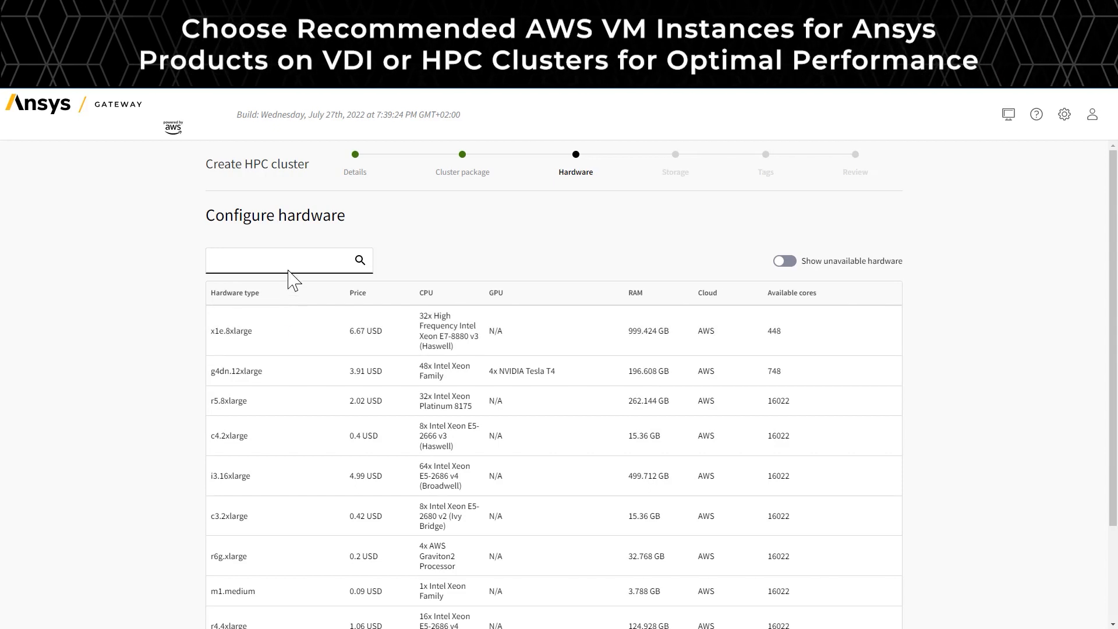
Pick c6i.large hardware (search 'c6') and set the cluster to 2 nodes with 1024 GB disks.
{"action": "type", "text": "c6i"}
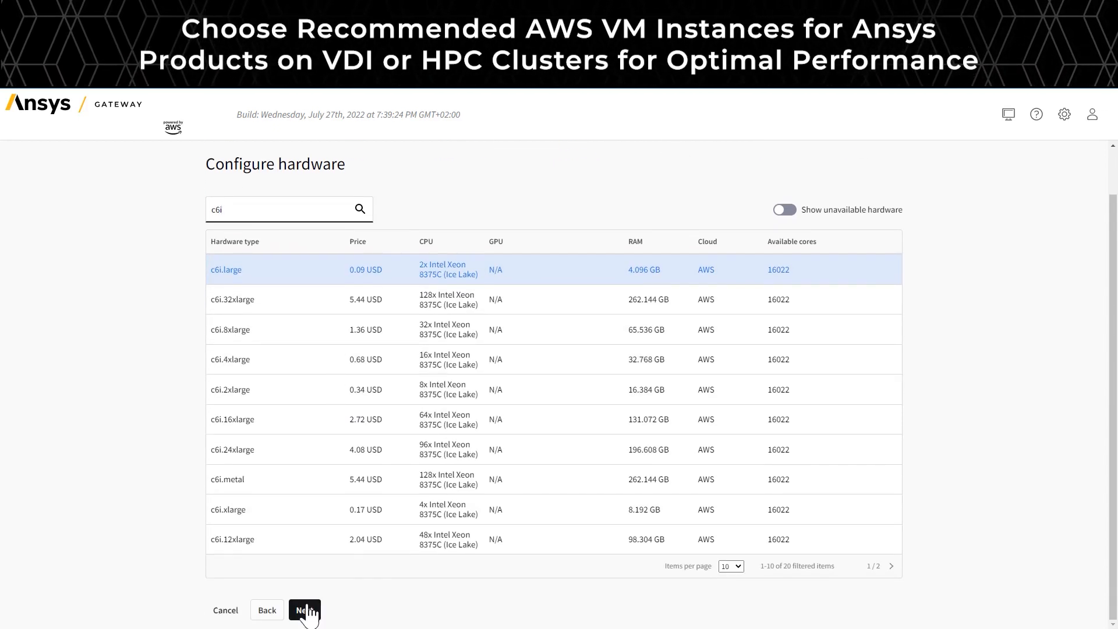
{"action": "left_click", "coordinate": [304, 612]}
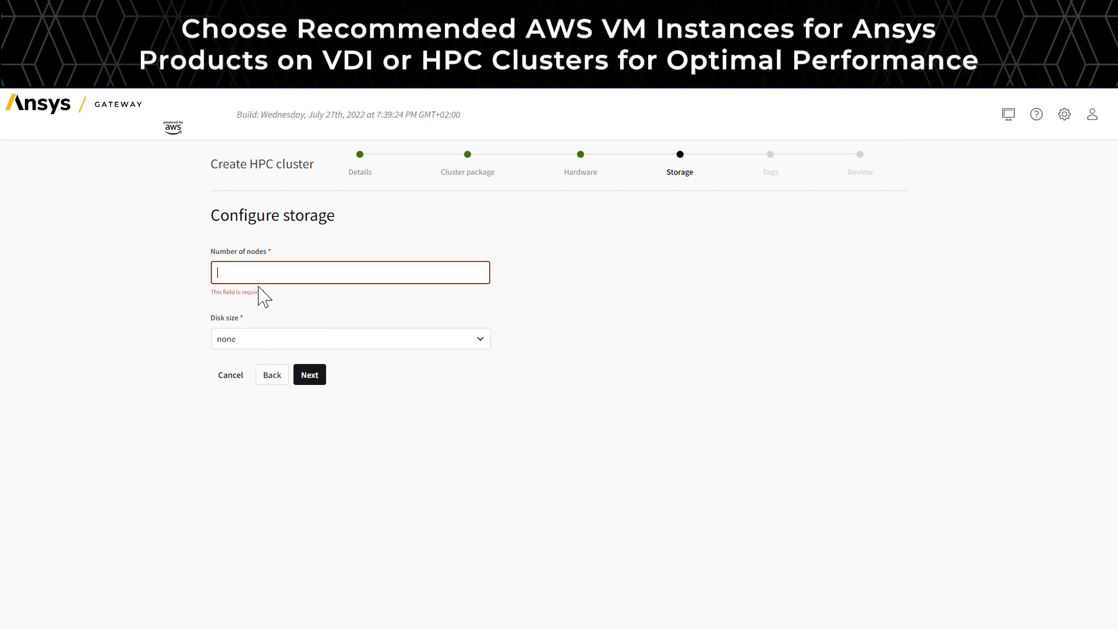
{"action": "left_click", "coordinate": [308, 374]}
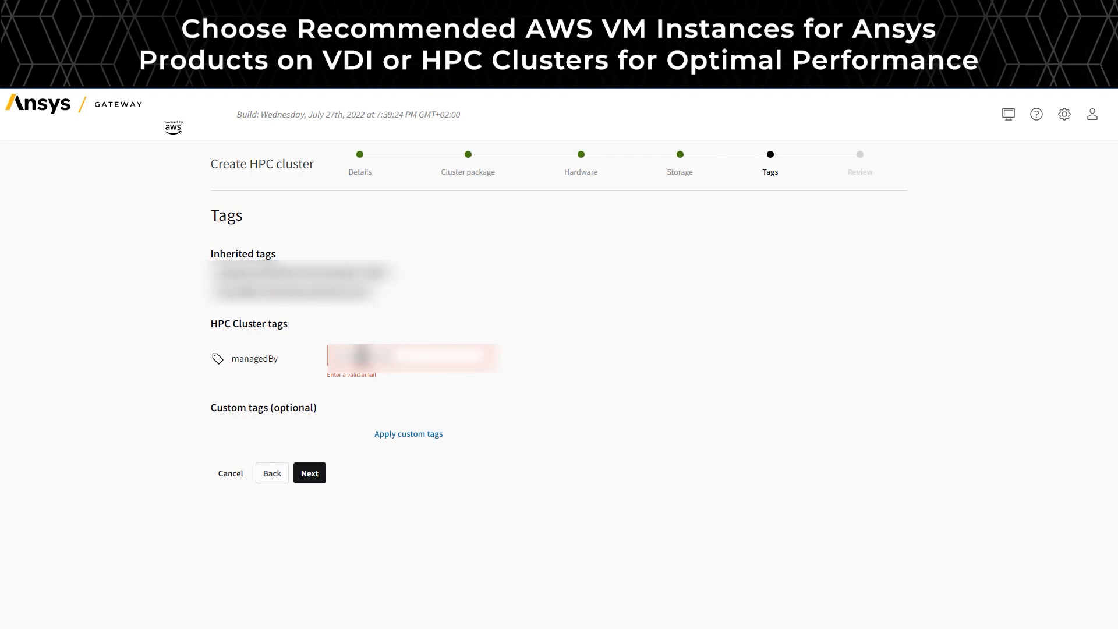
Continue past tags, review the summary and create the Mechanical Cluster HPC cluster.
{"action": "left_click", "coordinate": [310, 473]}
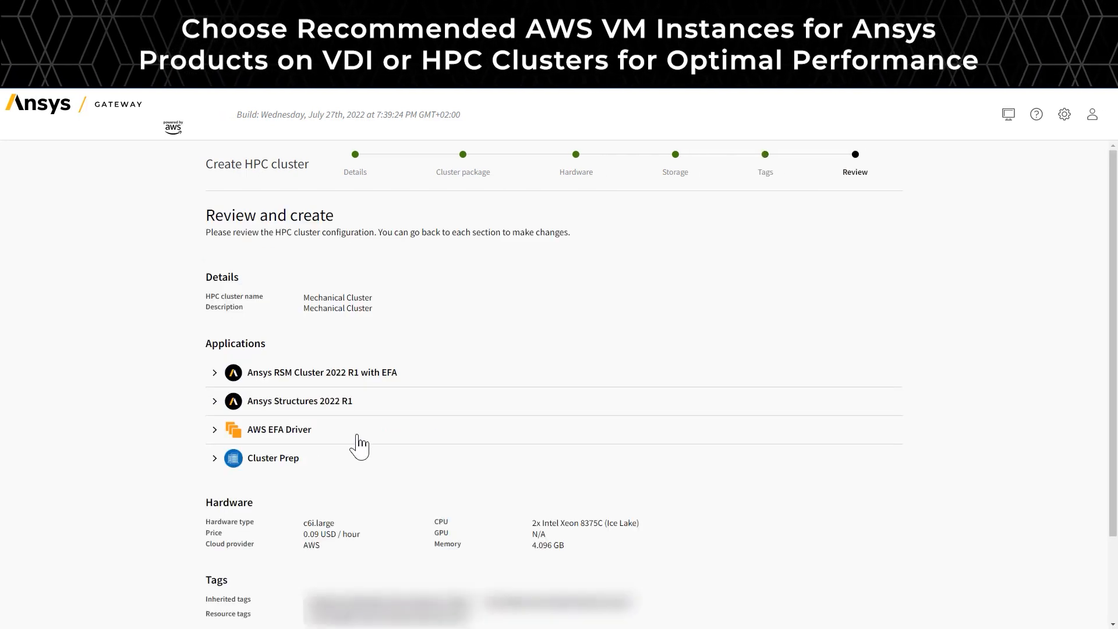
{"action": "scroll", "scroll_direction": "down", "scroll_amount": 3}
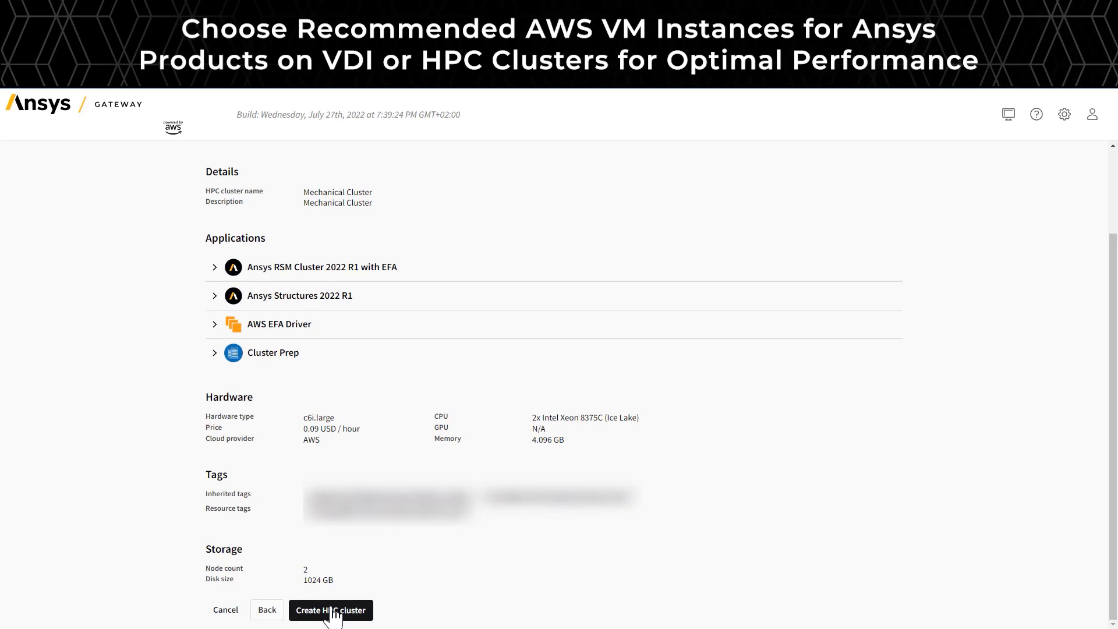
{"action": "left_click", "coordinate": [330, 610]}
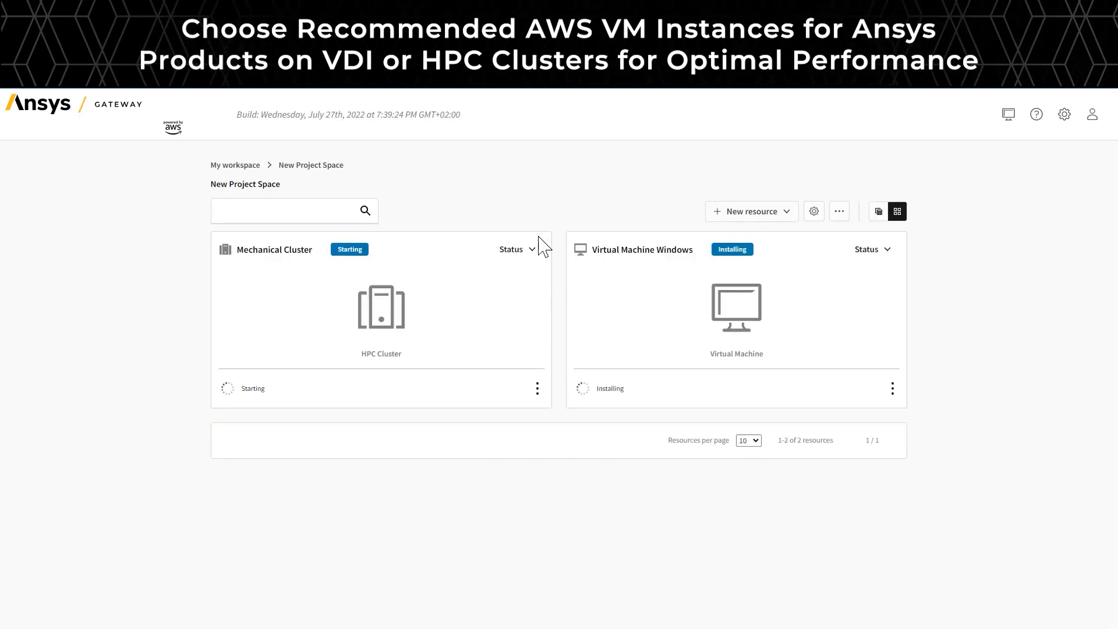
Show Node details on the Mechanical Cluster card and Applications on the Windows VM card.
{"action": "left_click", "coordinate": [515, 249]}
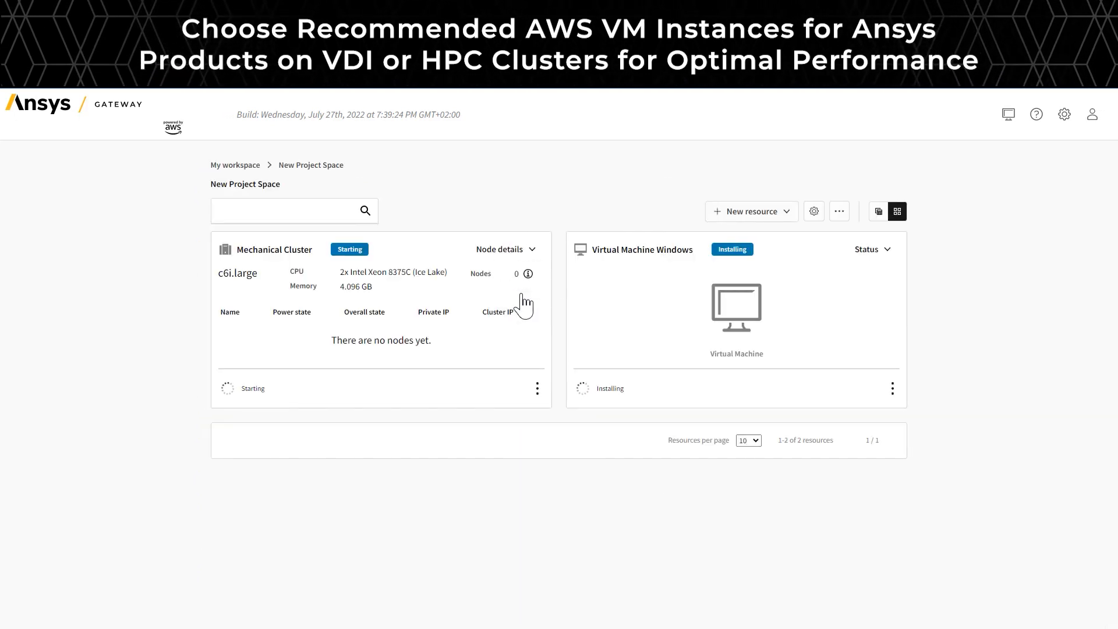
{"action": "mouse_move", "coordinate": [790, 273]}
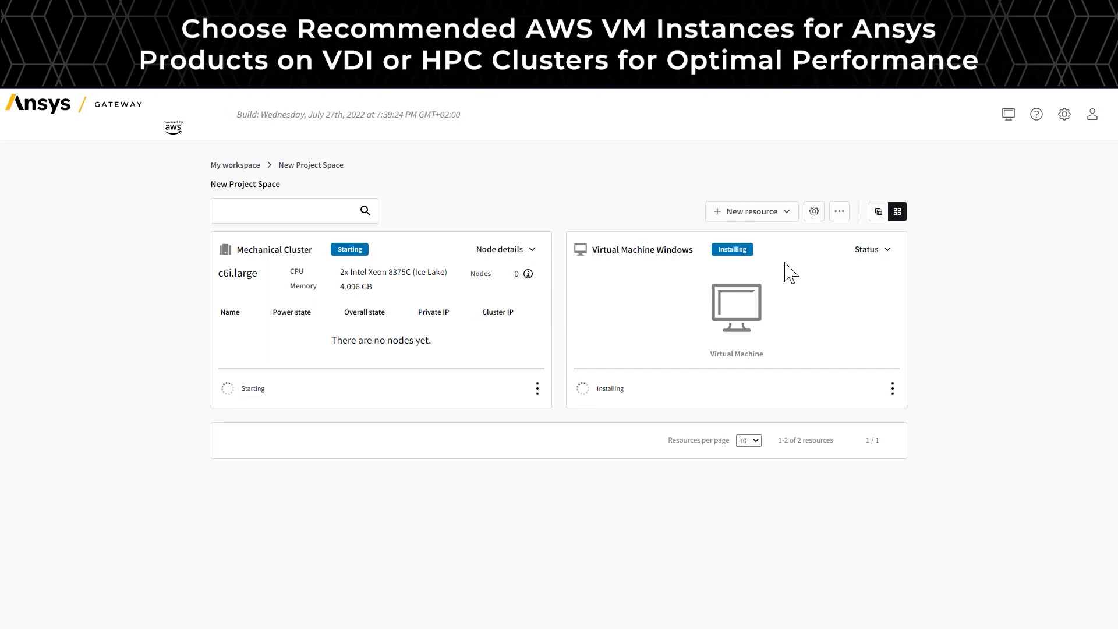
{"action": "left_click", "coordinate": [872, 249]}
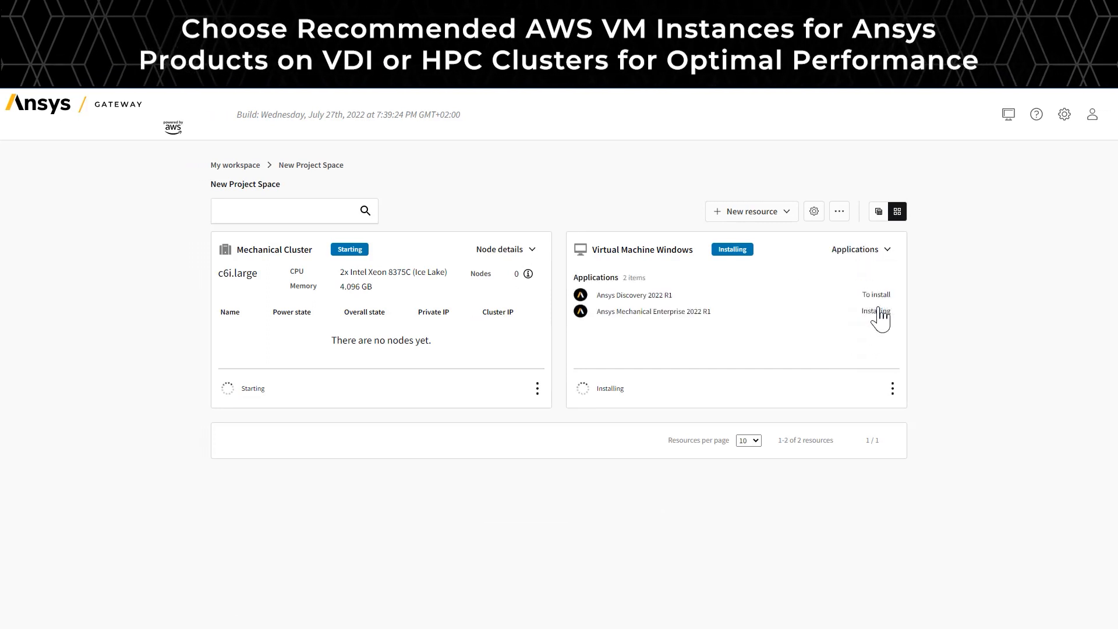